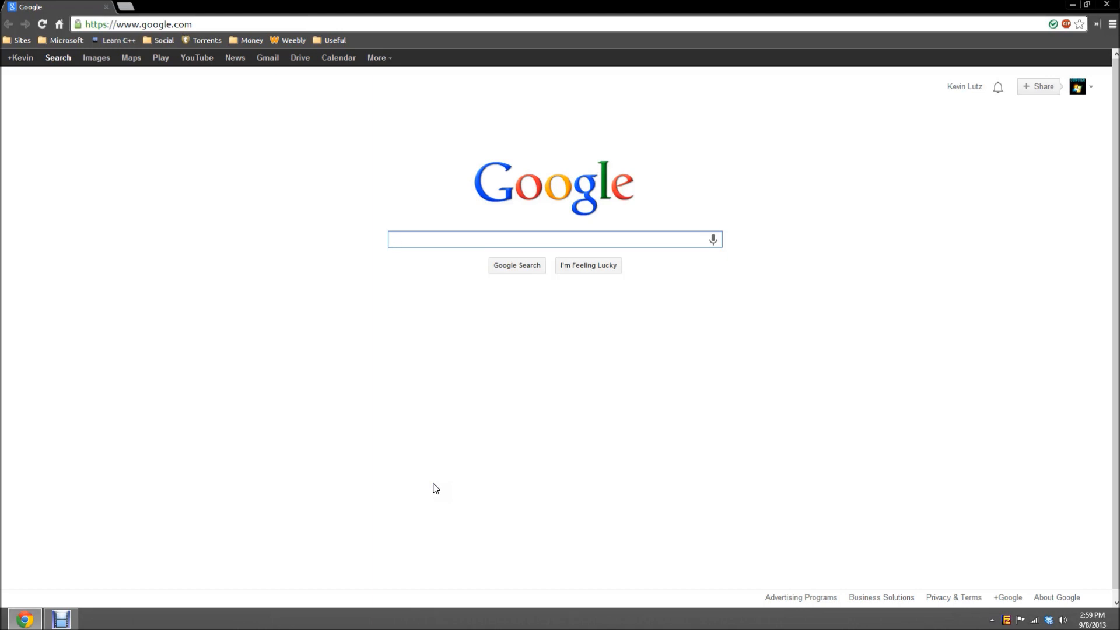
Launch Command Prompt from the Start screen by searching 'cmd'
{"action": "left_click", "coordinate": [246, 489]}
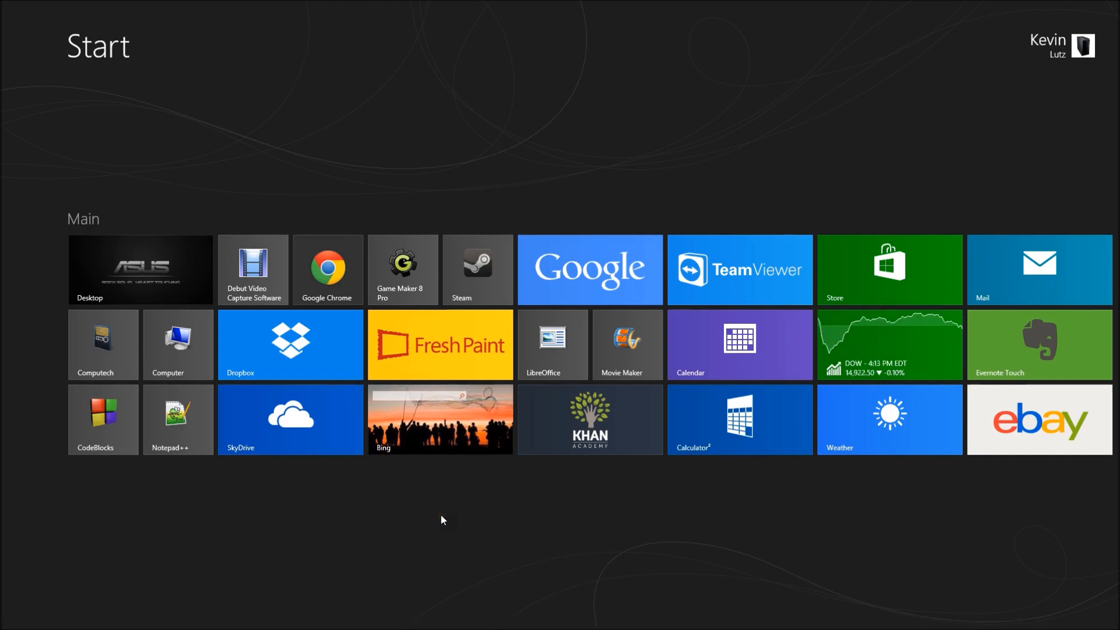
{"action": "type", "text": "cmd"}
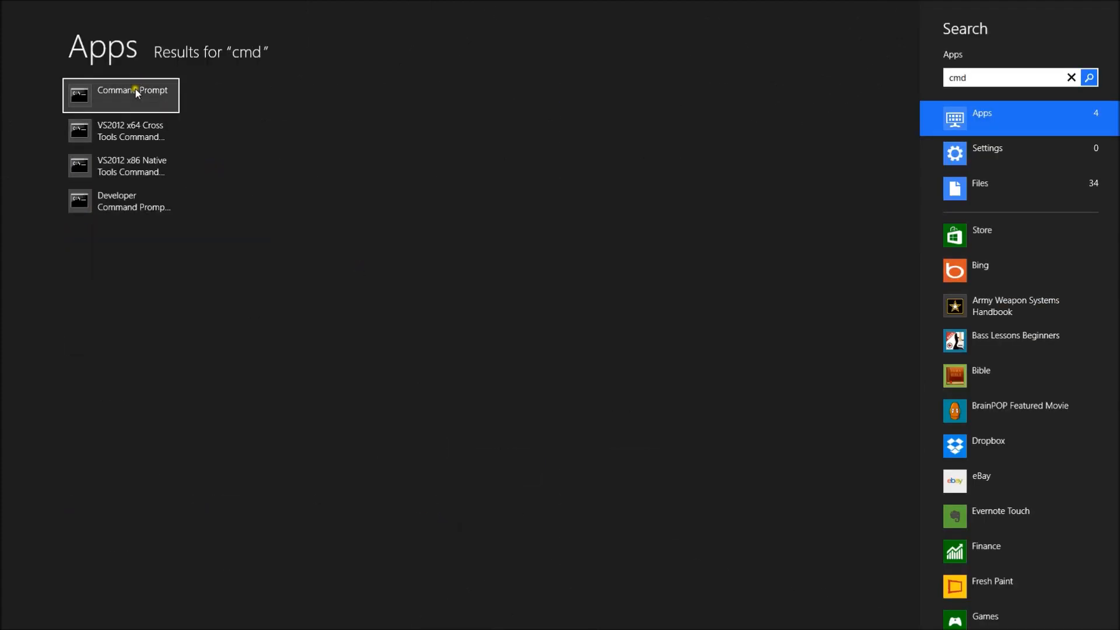
{"action": "left_click", "coordinate": [132, 95]}
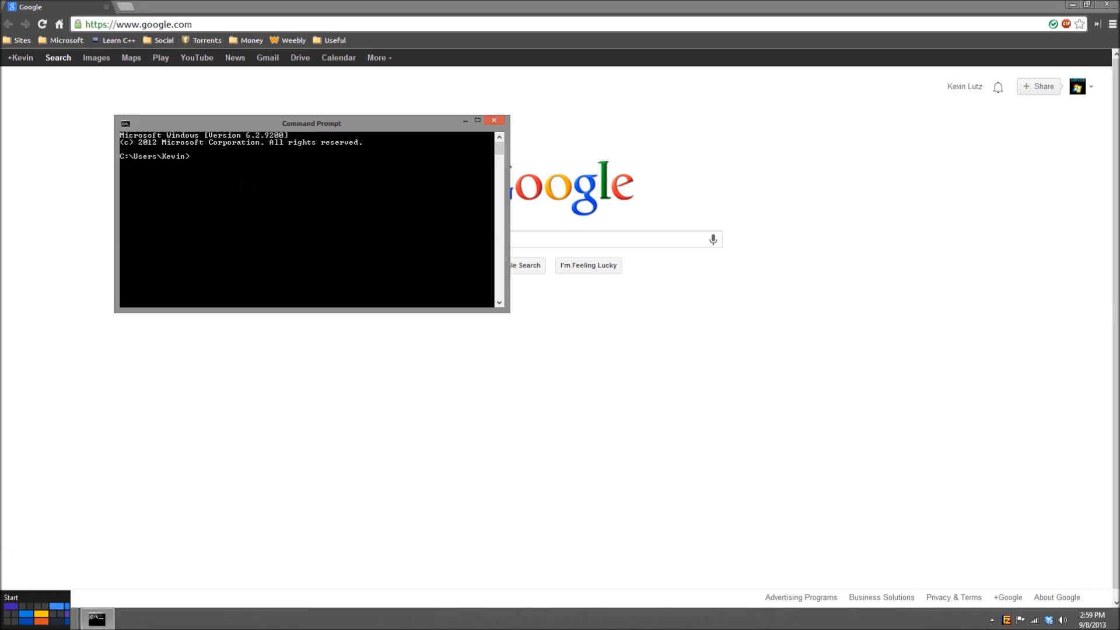
Return to the Start screen and launch the Run search result by searching 'run'
{"action": "left_click", "coordinate": [35, 602]}
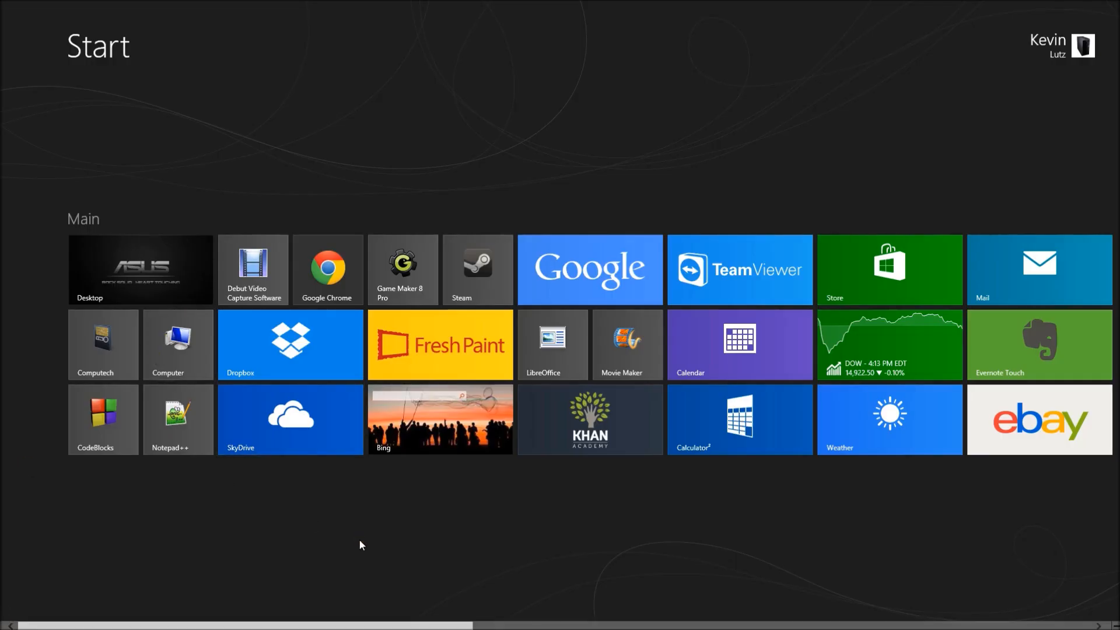
{"action": "type", "text": "run"}
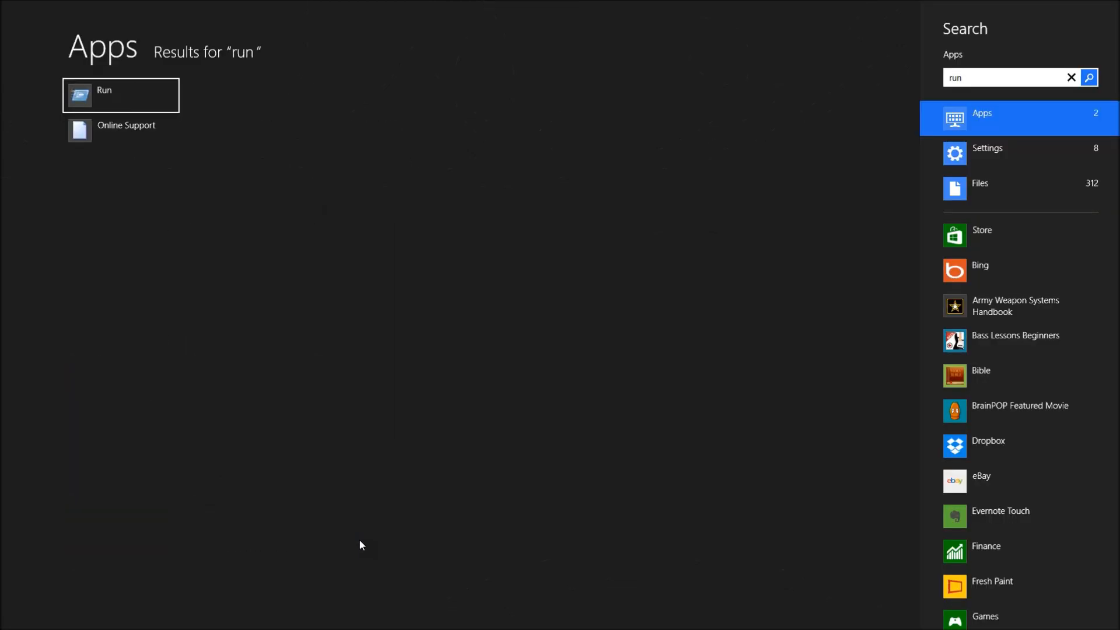
{"action": "left_click", "coordinate": [120, 95]}
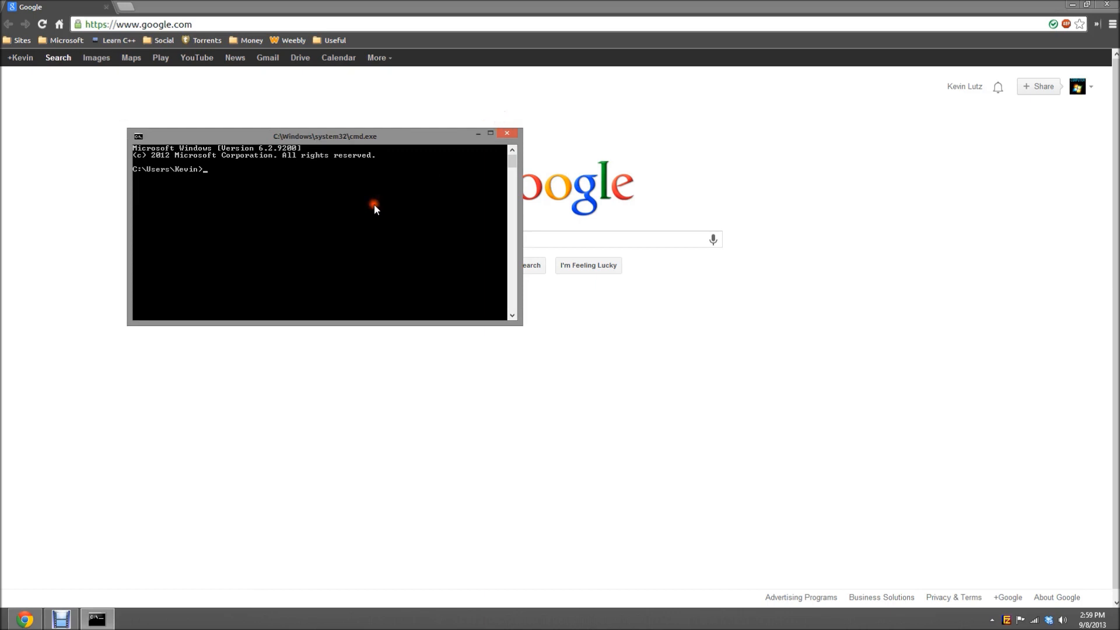
Run ipconfig to read the default gateway 192.168.1.1, then close the command window
{"action": "type", "text": "ipconfig"}
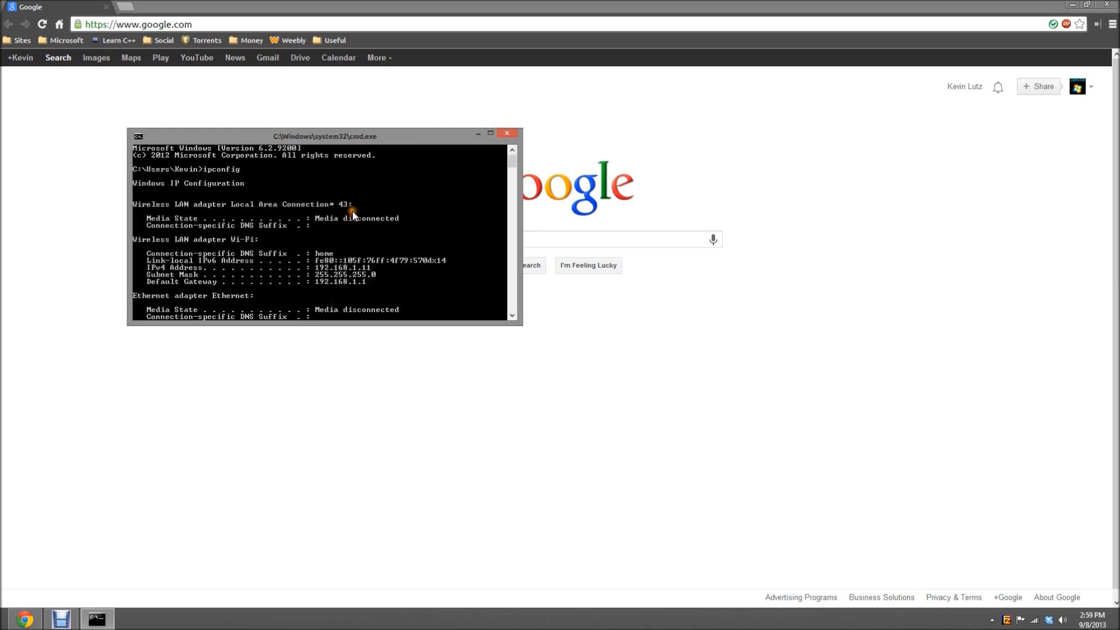
{"action": "mouse_move", "coordinate": [177, 282]}
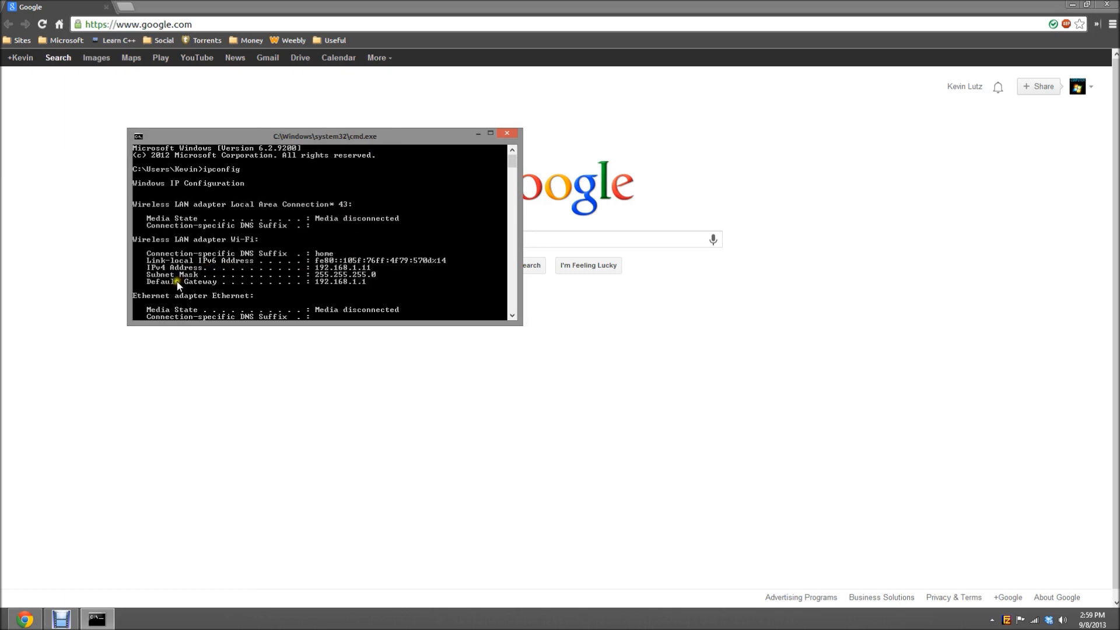
{"action": "mouse_move", "coordinate": [199, 283]}
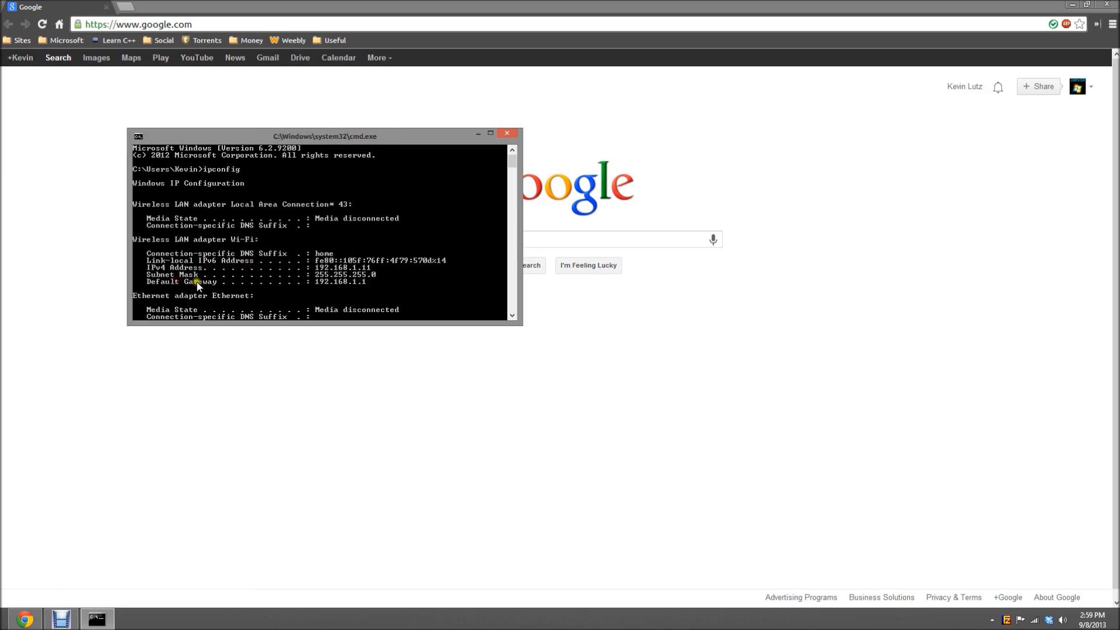
{"action": "mouse_move", "coordinate": [336, 289]}
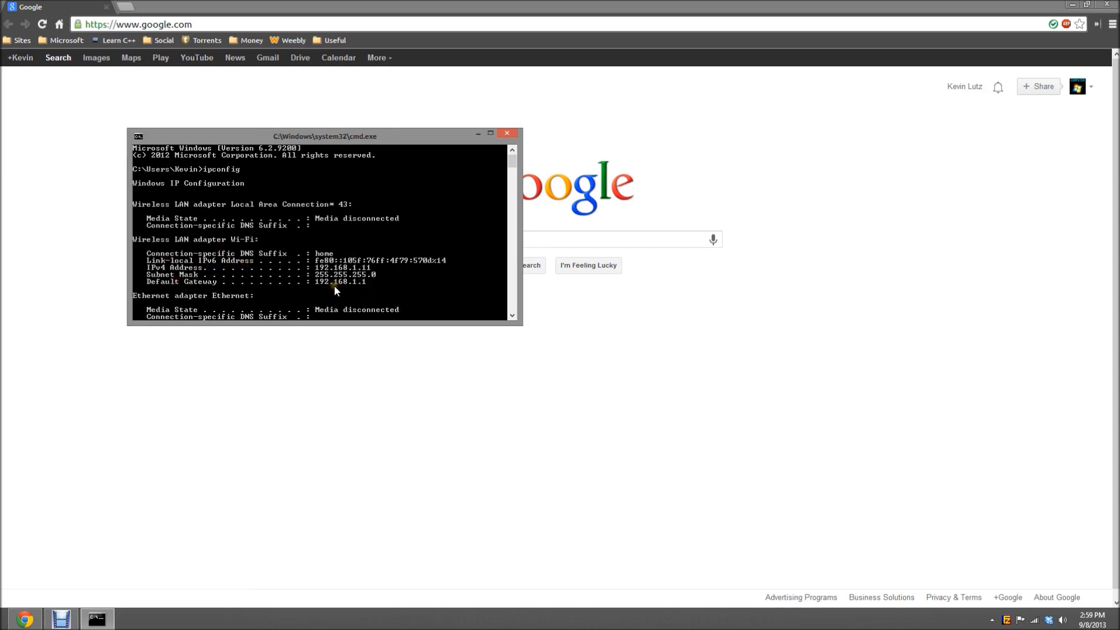
{"action": "mouse_move", "coordinate": [403, 268]}
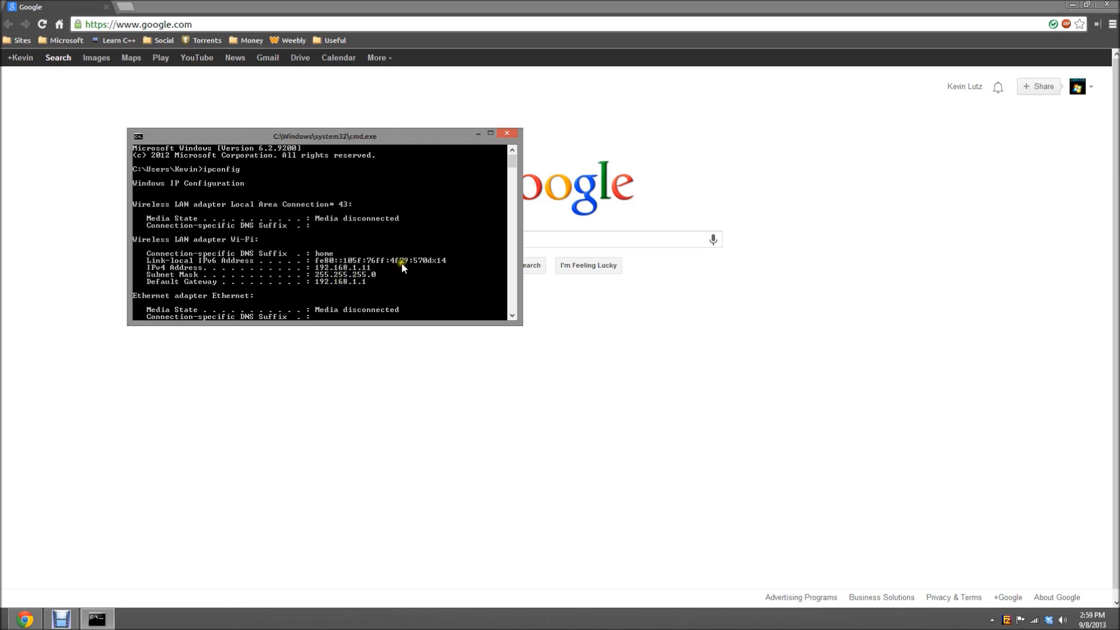
{"action": "mouse_move", "coordinate": [403, 248]}
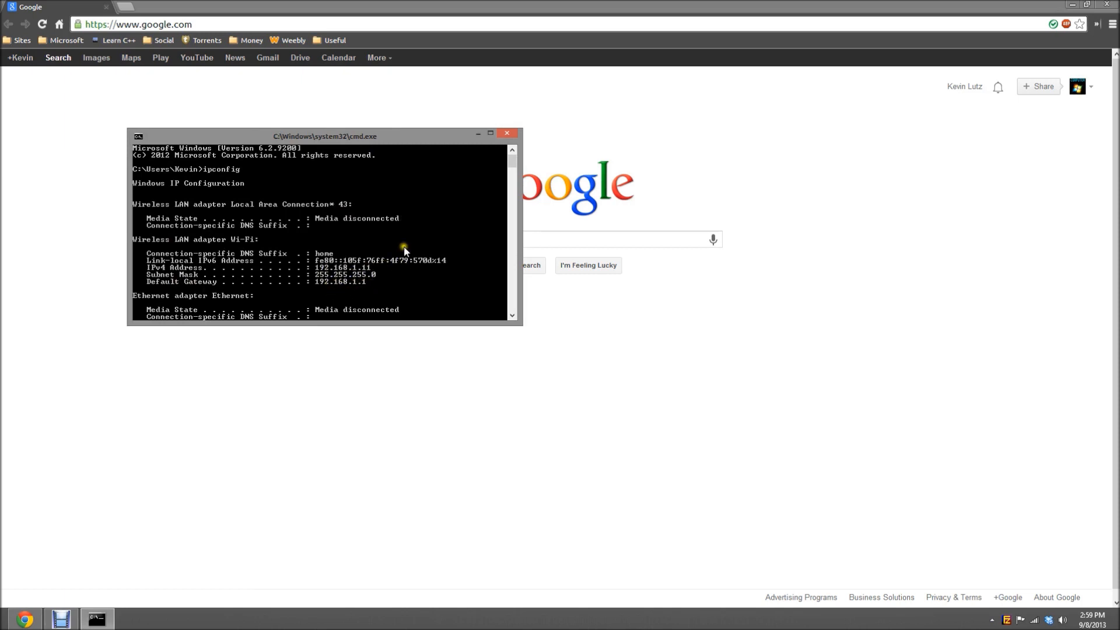
{"action": "left_click", "coordinate": [506, 133]}
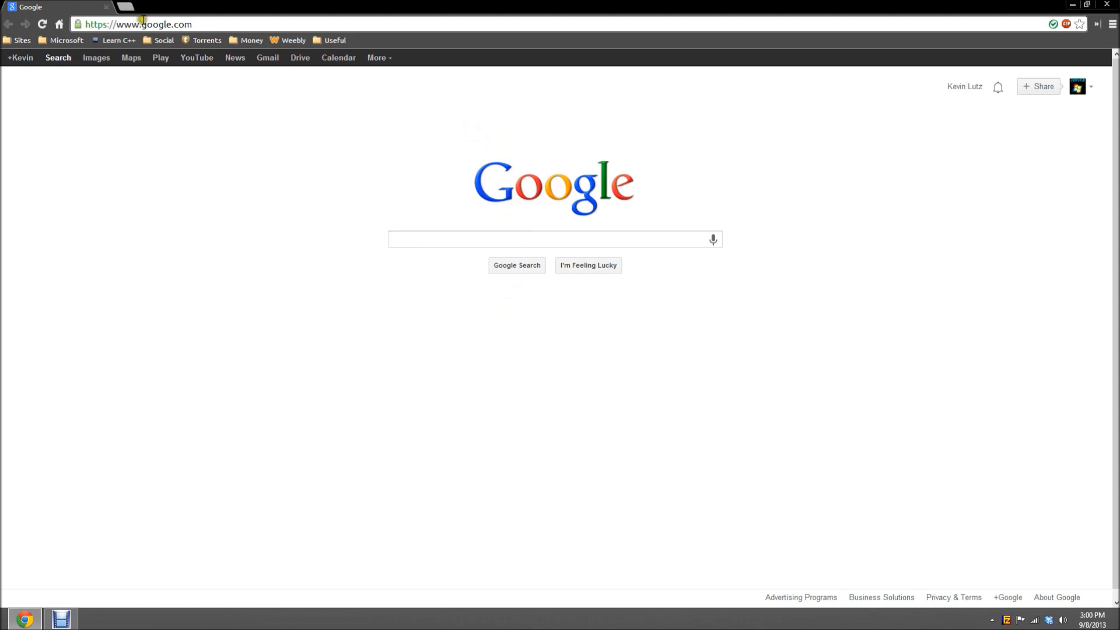
Go to 192.168.1.1 and log in with the router user name and password
{"action": "type", "text": "192.168.1.1"}
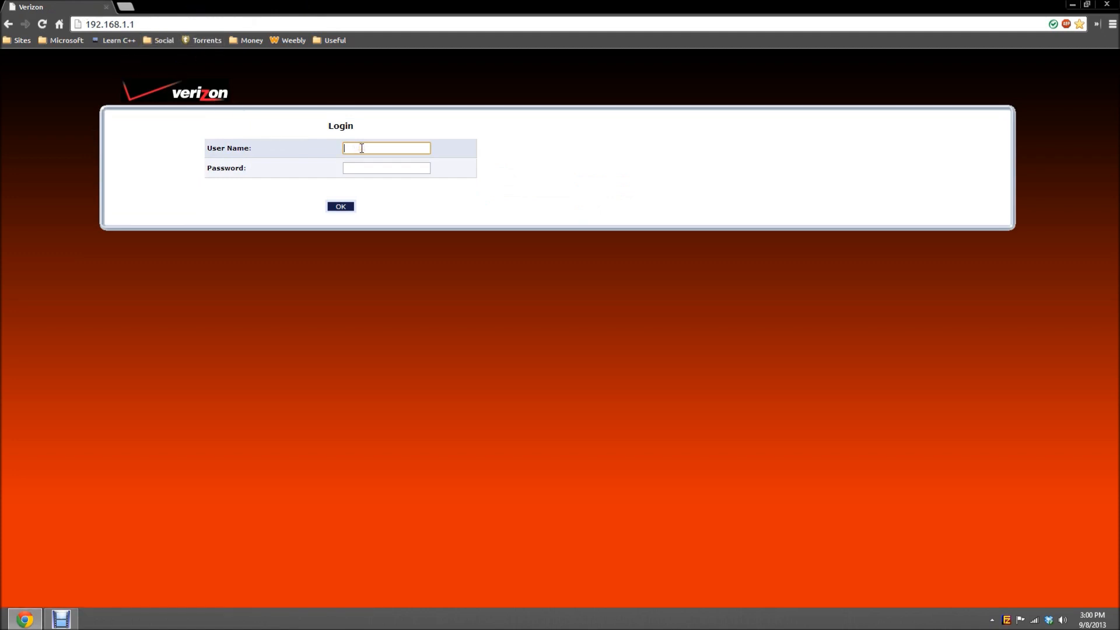
{"action": "mouse_move", "coordinate": [296, 148]}
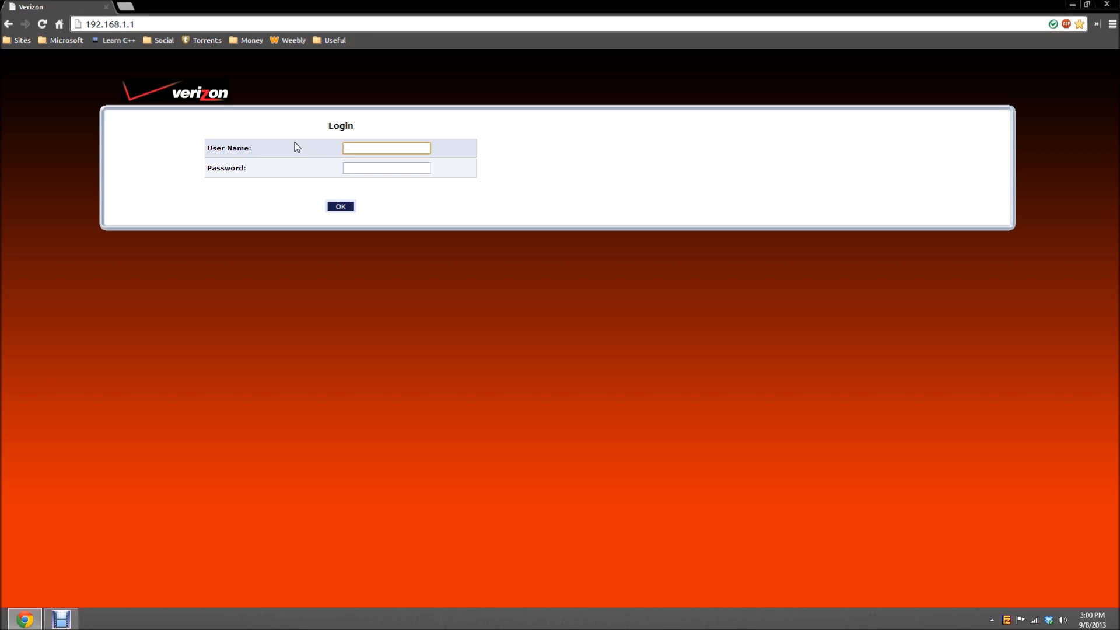
{"action": "type", "text": "lutz"}
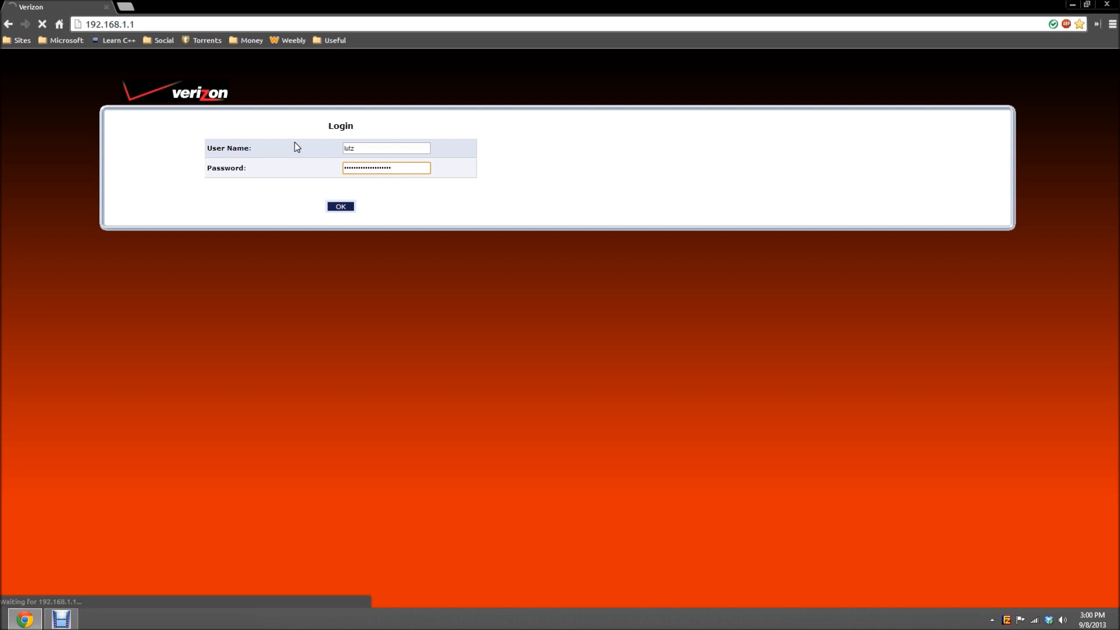
{"action": "left_click", "coordinate": [339, 206]}
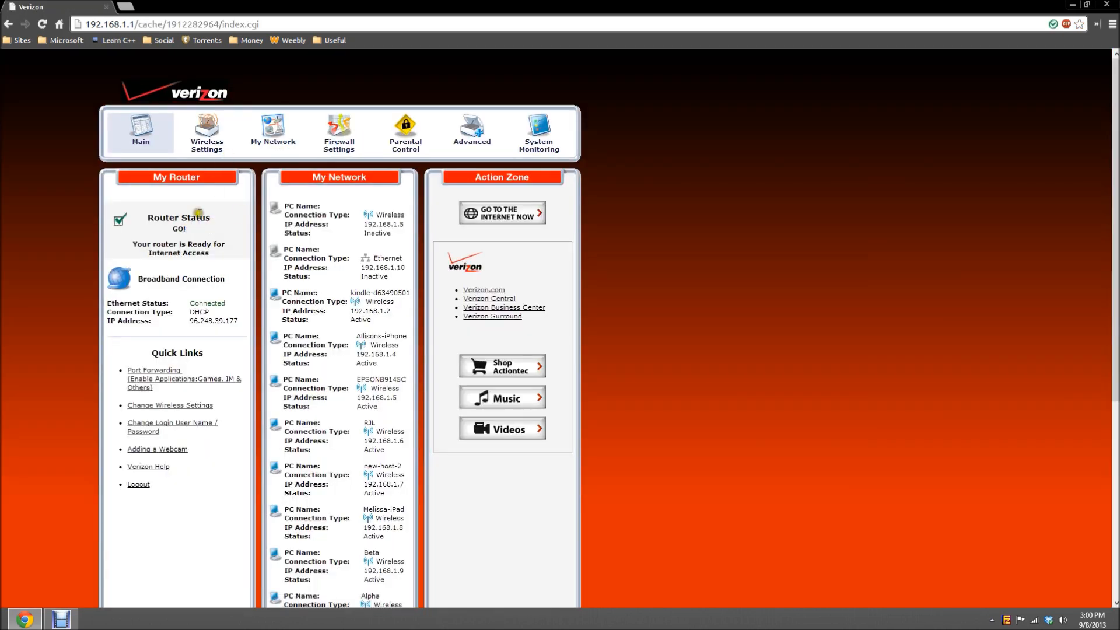
{"action": "mouse_move", "coordinate": [223, 76]}
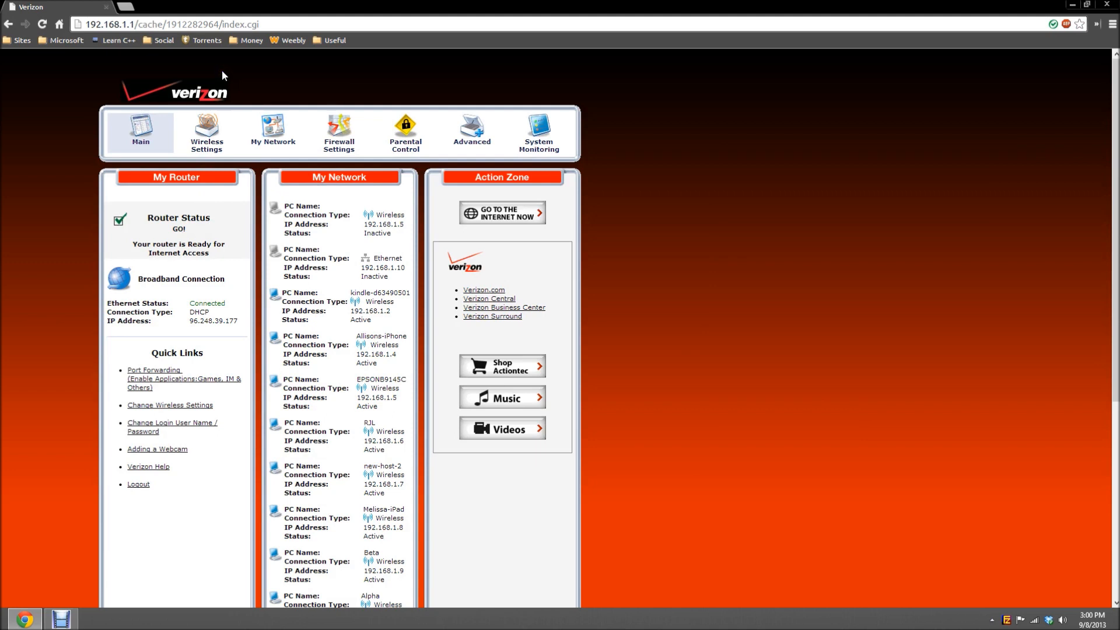
{"action": "mouse_move", "coordinate": [368, 336]}
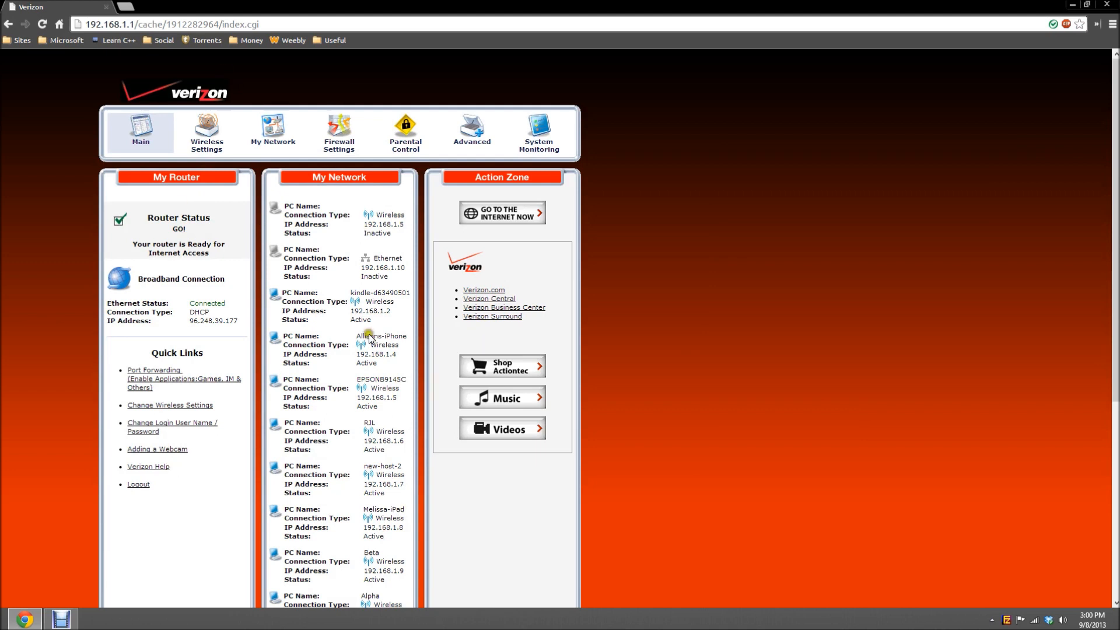
{"action": "mouse_move", "coordinate": [411, 237]}
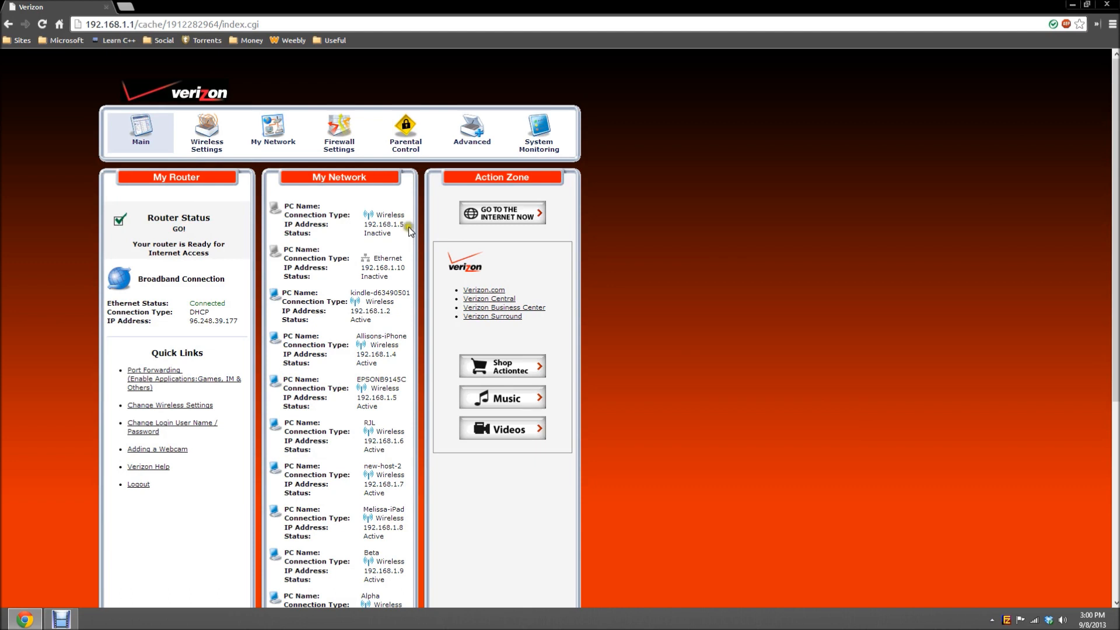
{"action": "mouse_move", "coordinate": [930, 87]}
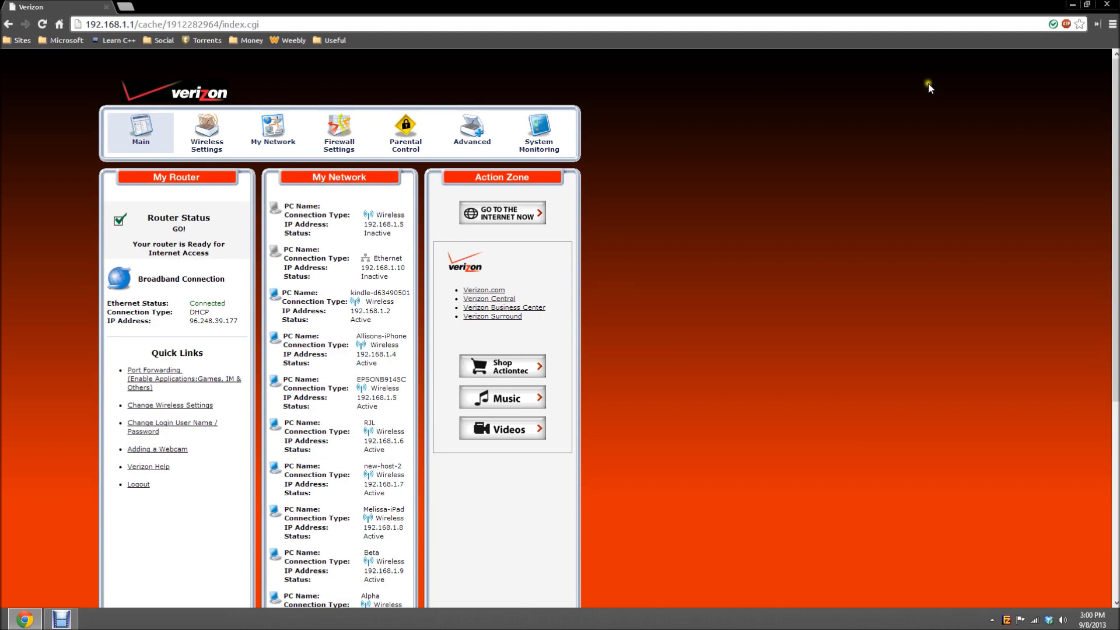
{"action": "mouse_move", "coordinate": [556, 89]}
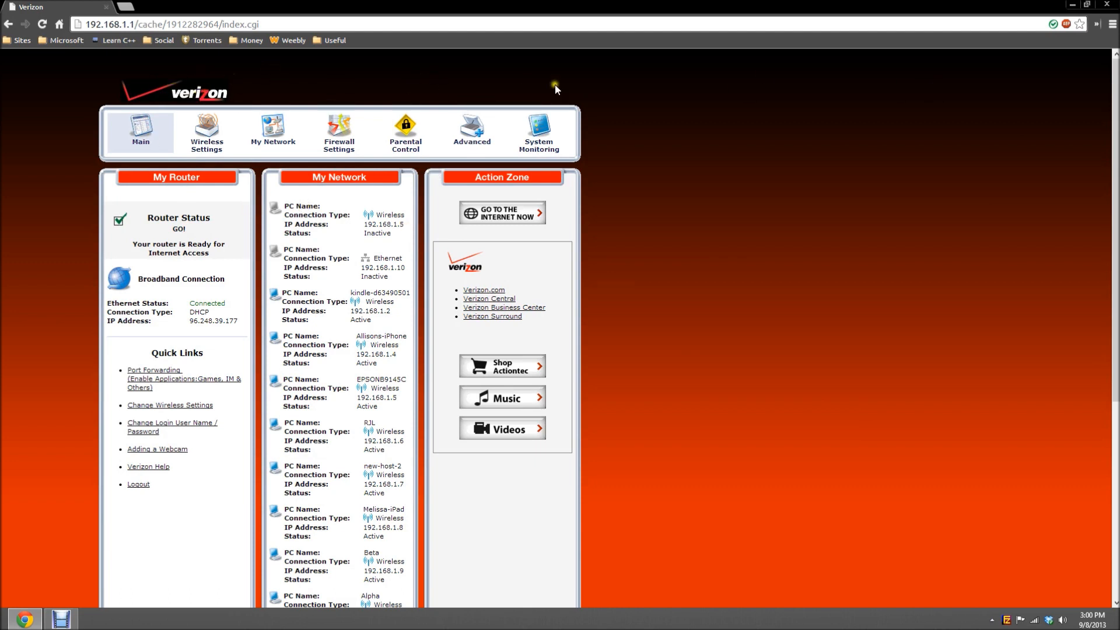
{"action": "mouse_move", "coordinate": [570, 77]}
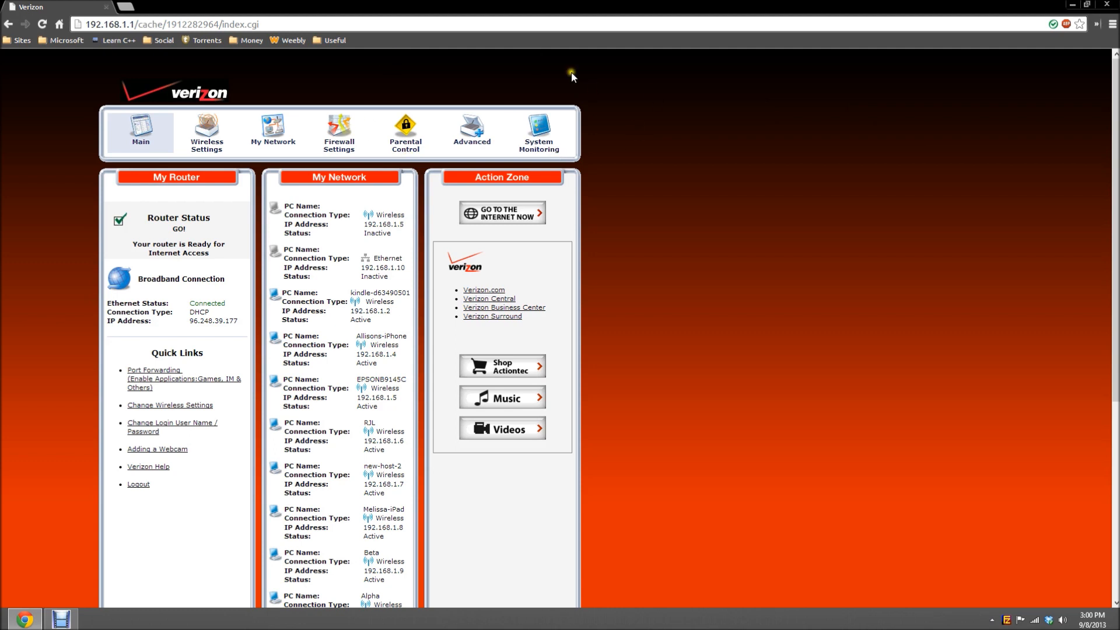
{"action": "mouse_move", "coordinate": [363, 307]}
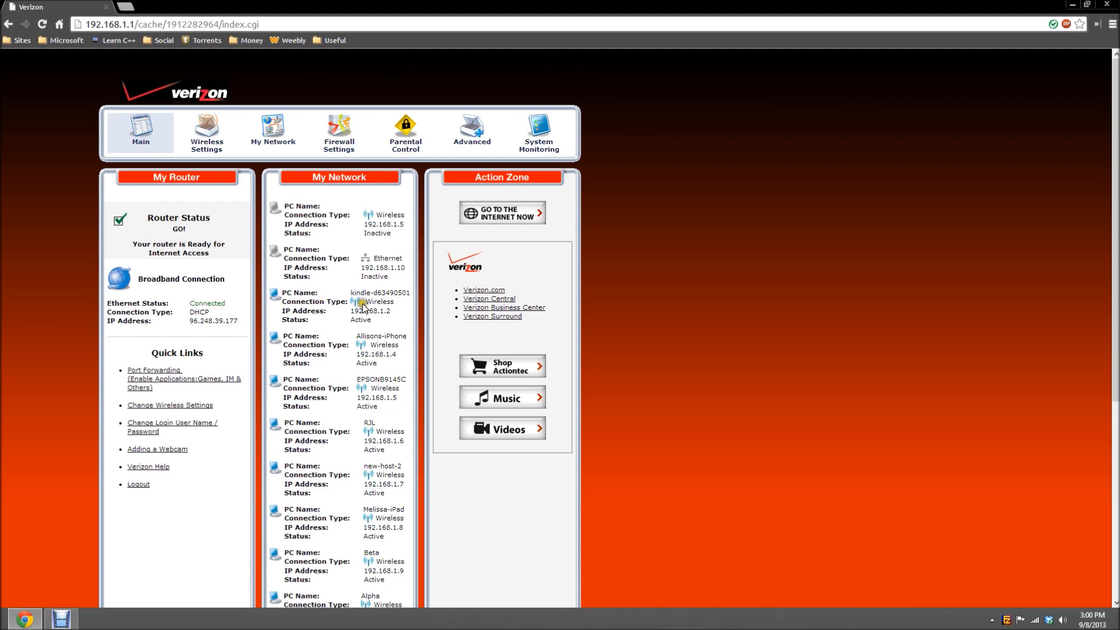
{"action": "mouse_move", "coordinate": [208, 127]}
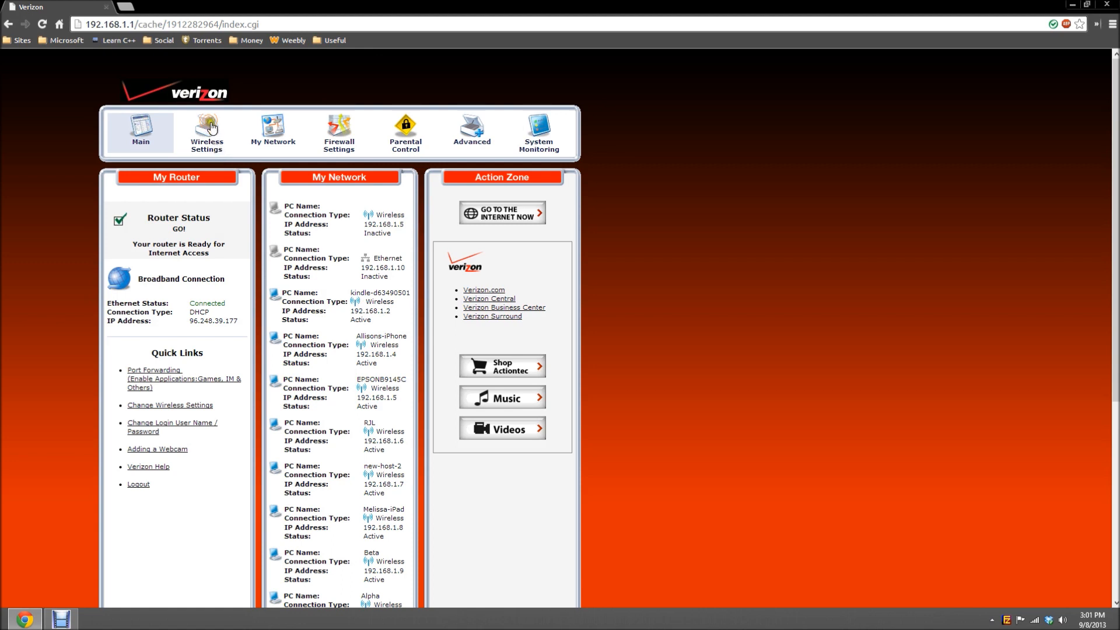
{"action": "left_click", "coordinate": [205, 132]}
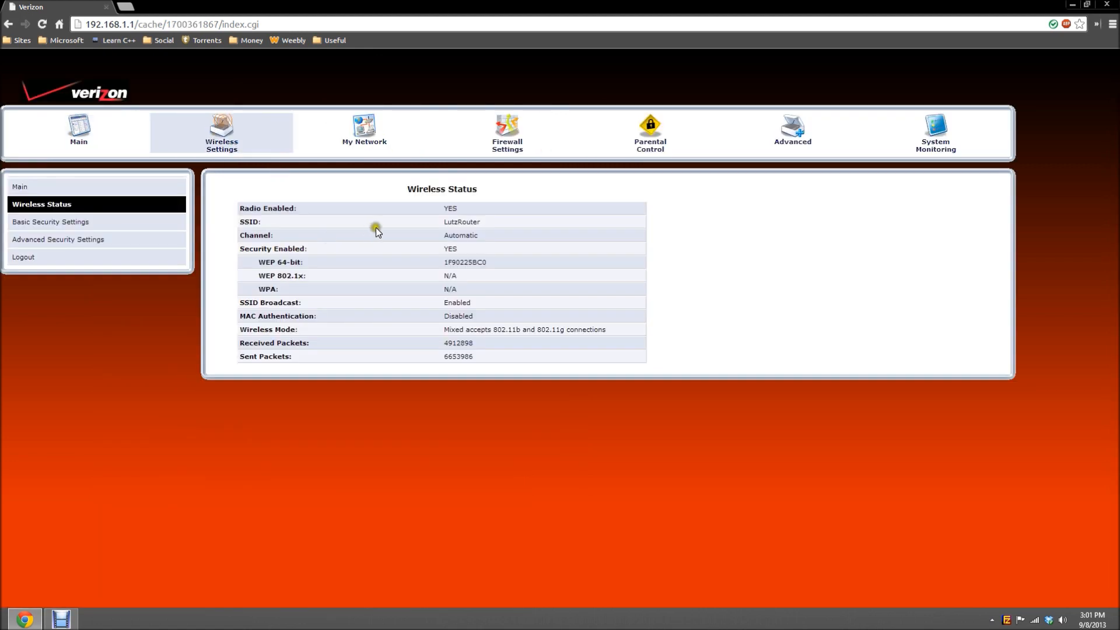
{"action": "mouse_move", "coordinate": [442, 224]}
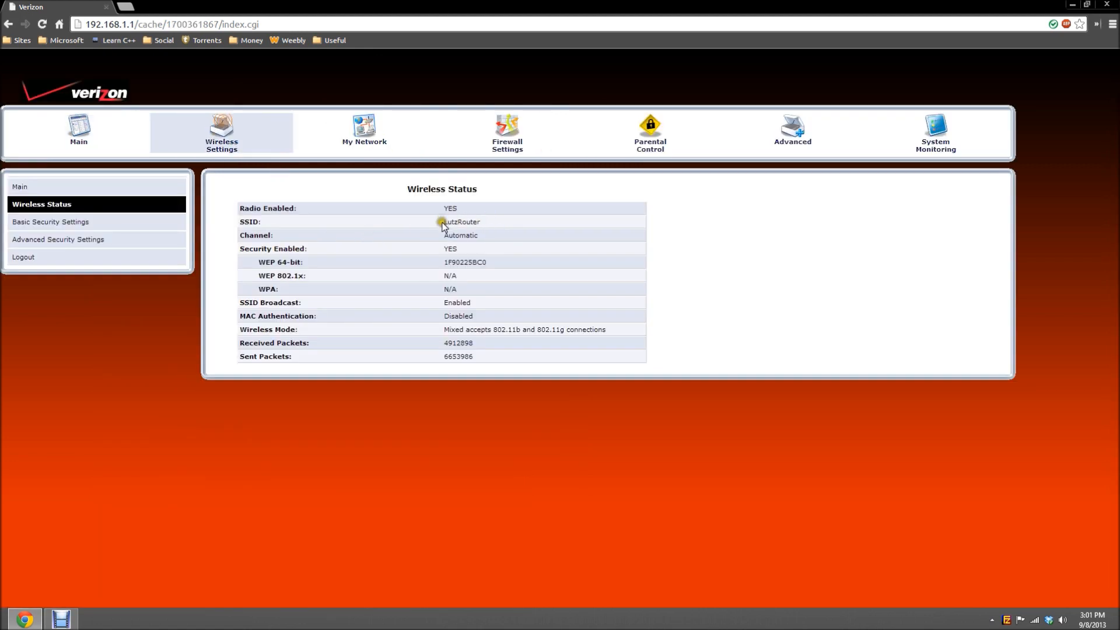
{"action": "mouse_move", "coordinate": [468, 239]}
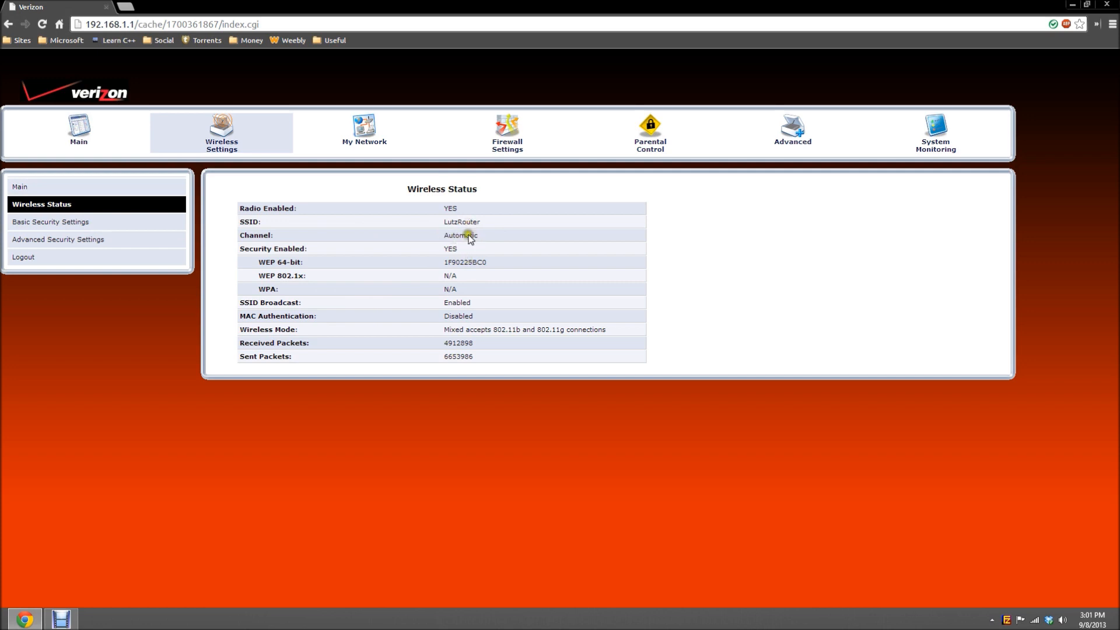
{"action": "mouse_move", "coordinate": [371, 130]}
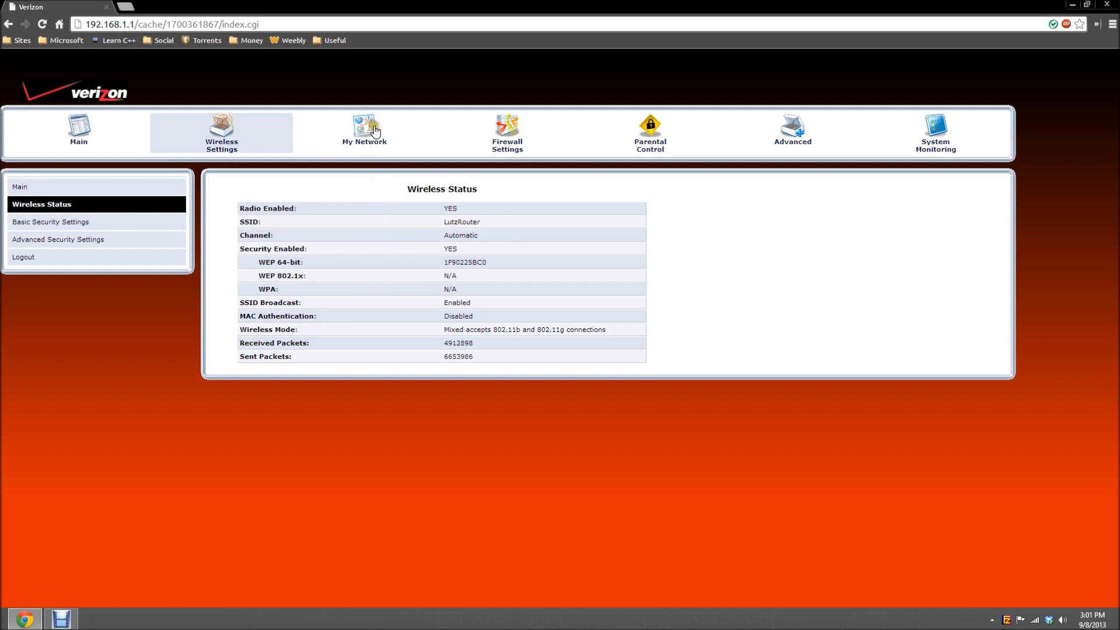
{"action": "left_click", "coordinate": [364, 132]}
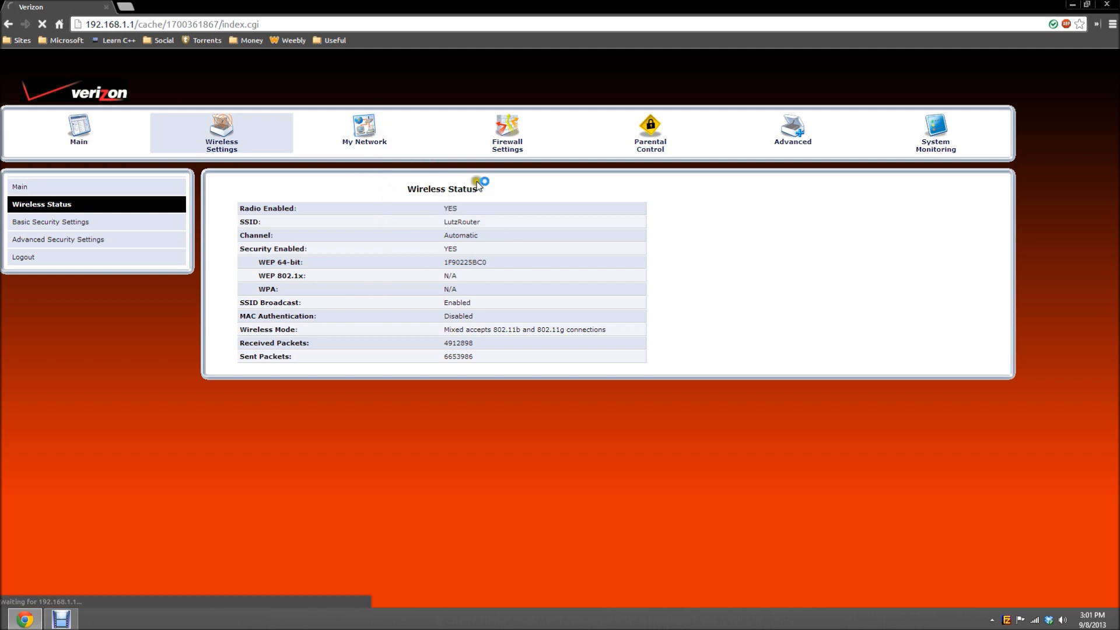
View the My Network status page of connected devices, then head back to Main
{"action": "left_click", "coordinate": [360, 132]}
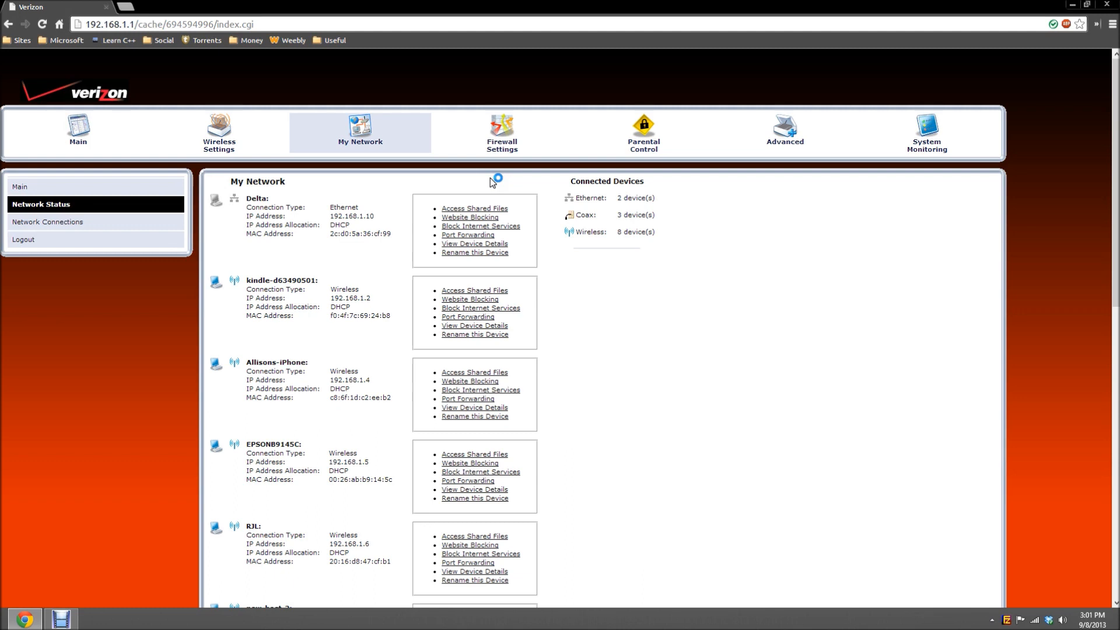
{"action": "left_click", "coordinate": [77, 132]}
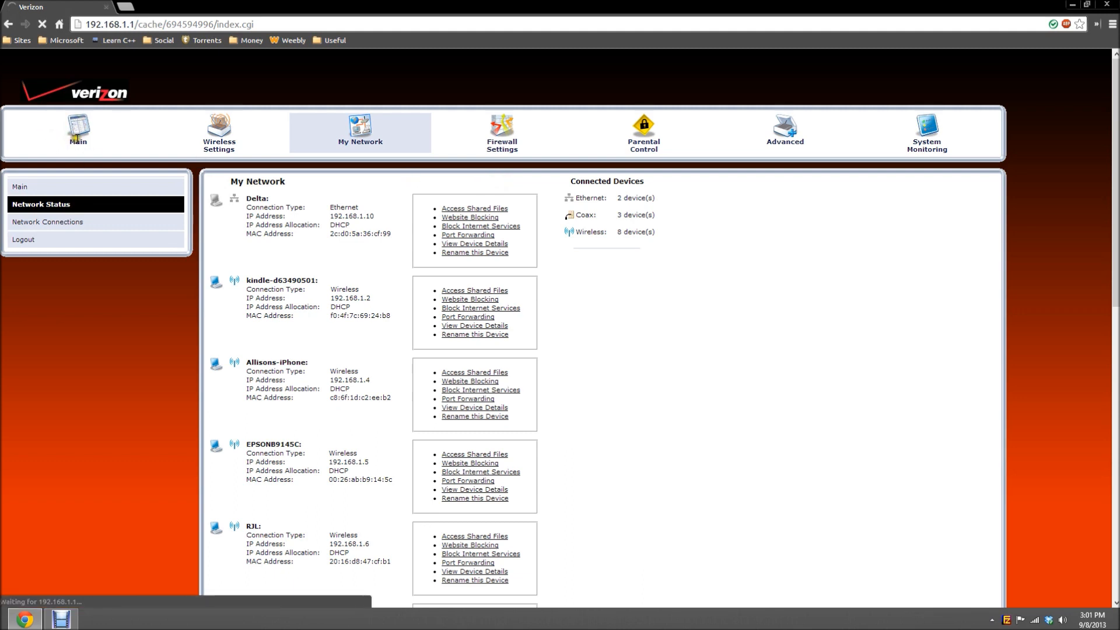
Show the Main overview listing router status and networked computers including Alpha
{"action": "left_click", "coordinate": [78, 132]}
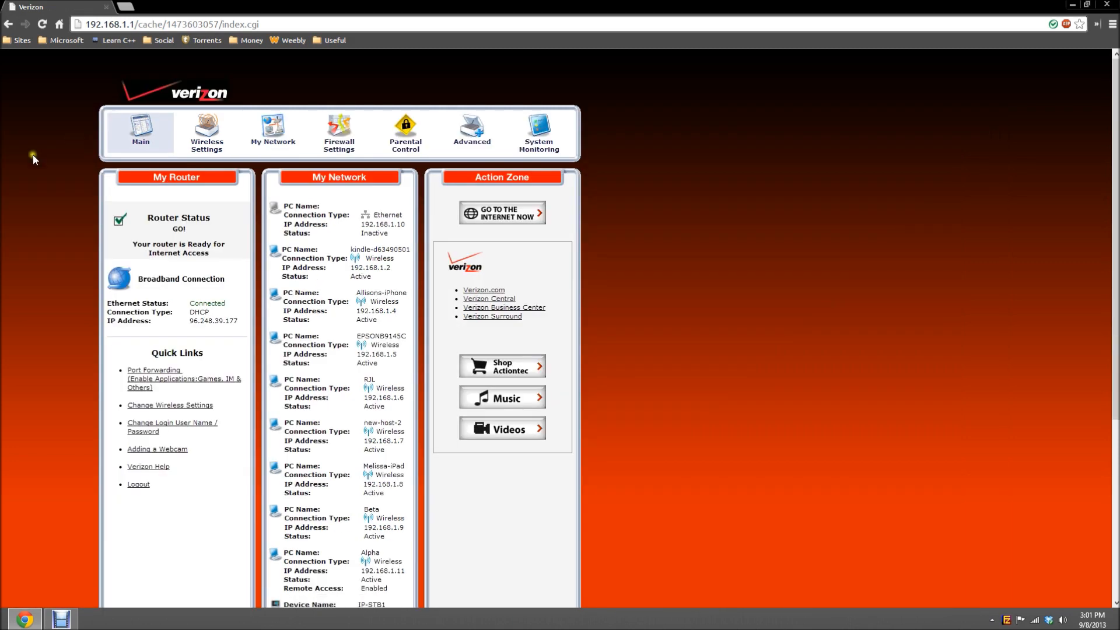
{"action": "mouse_move", "coordinate": [613, 142]}
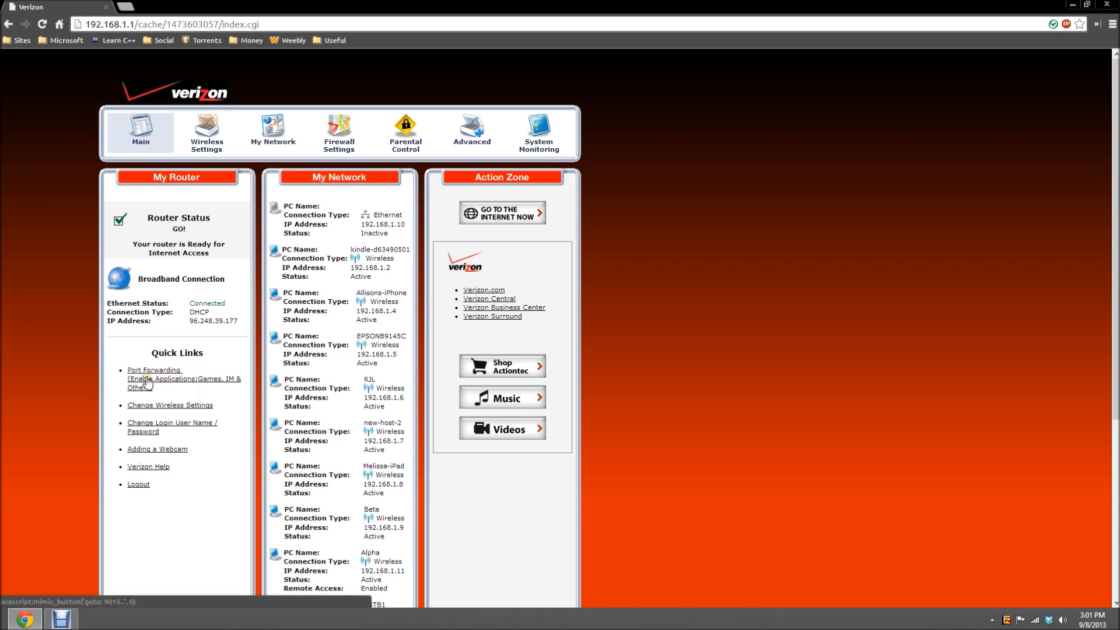
Start a Port Forwarding rule targeting Alpha - 192.168.1.11
{"action": "left_click", "coordinate": [154, 369]}
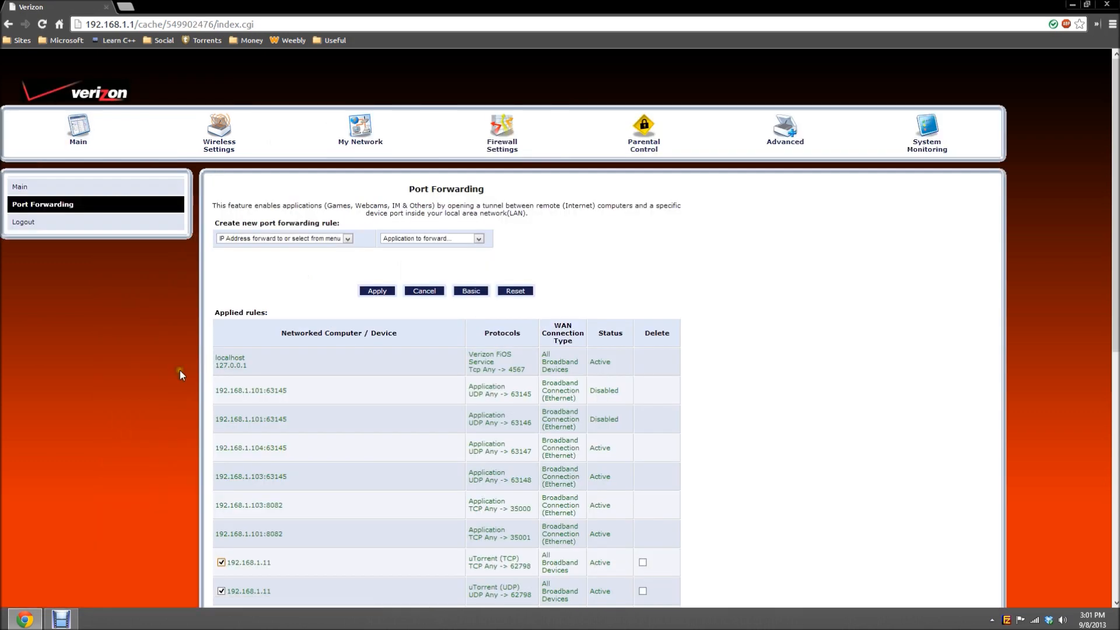
{"action": "left_click", "coordinate": [347, 238]}
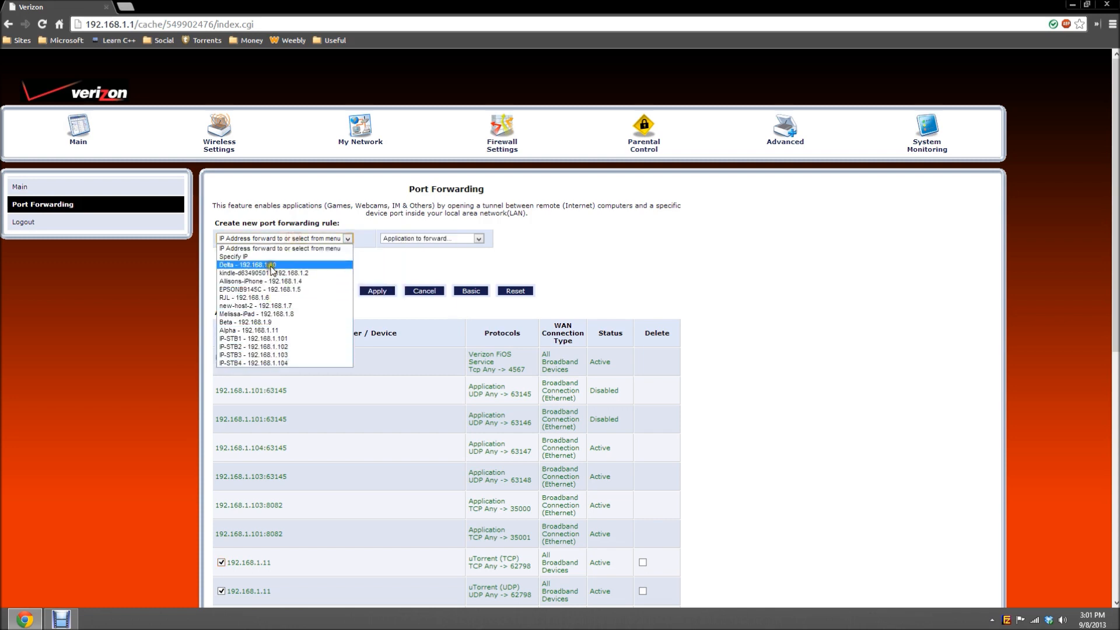
{"action": "mouse_move", "coordinate": [270, 314]}
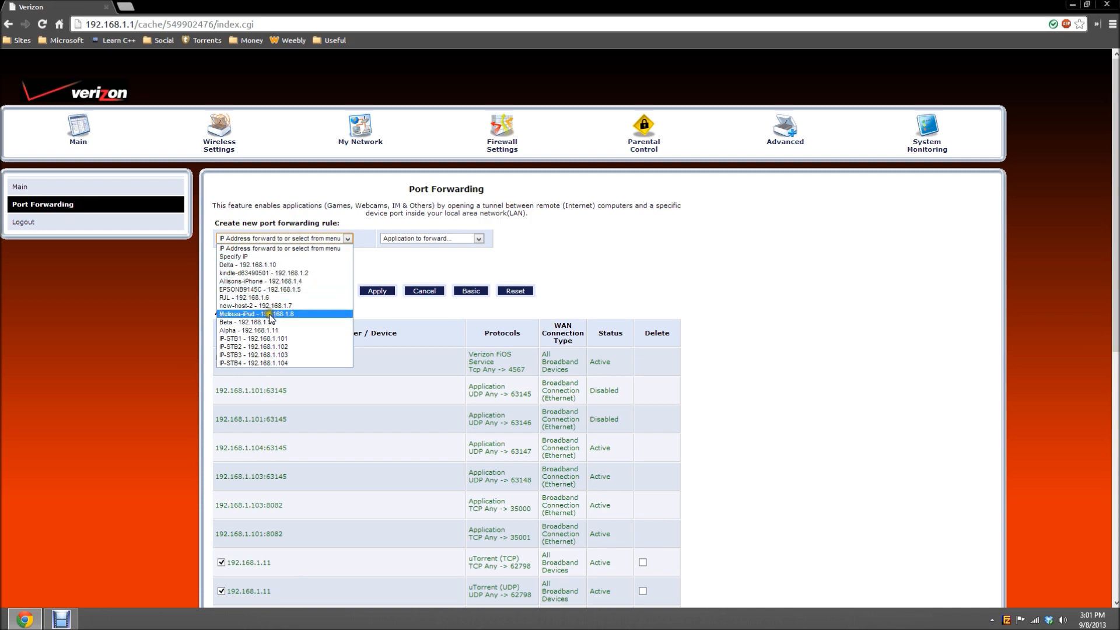
{"action": "left_click", "coordinate": [248, 330]}
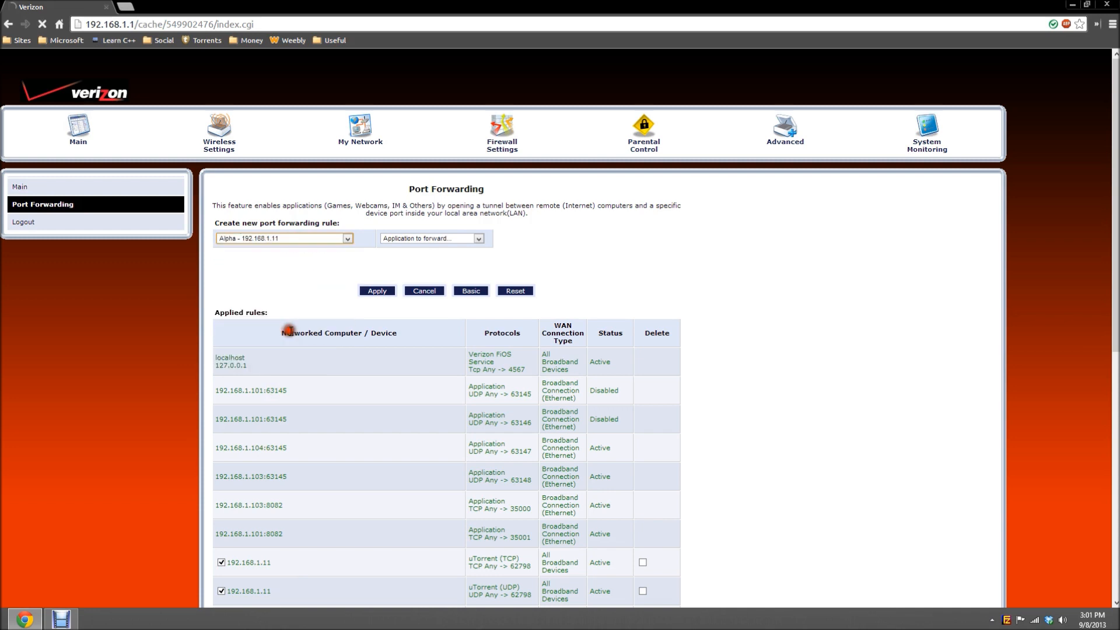
{"action": "scroll", "scroll_direction": "down", "scroll_amount": 3}
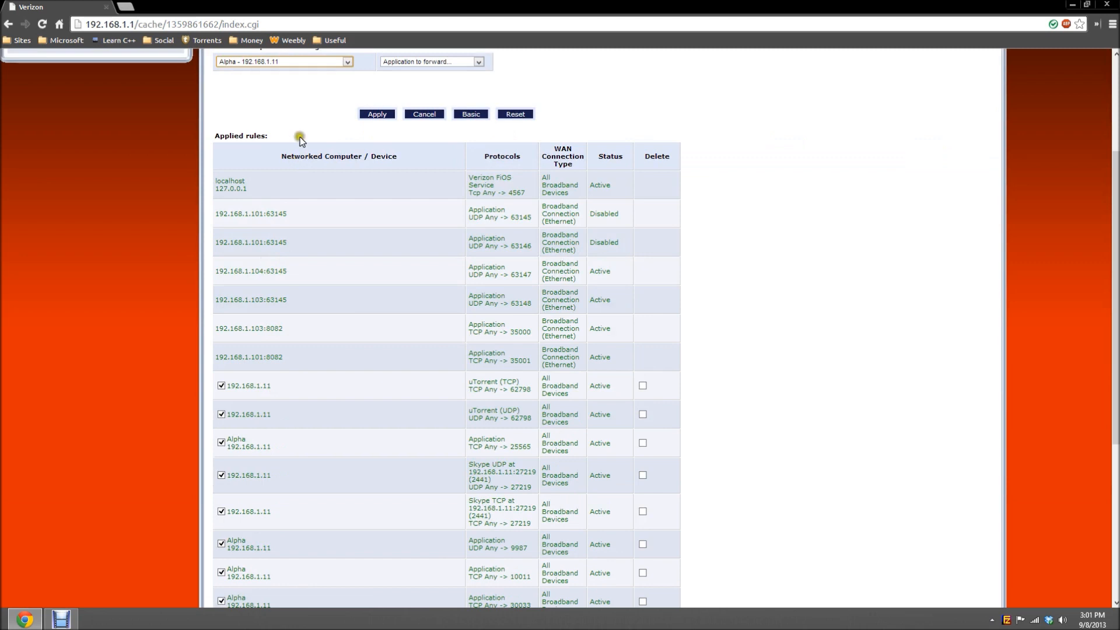
{"action": "mouse_move", "coordinate": [298, 86]}
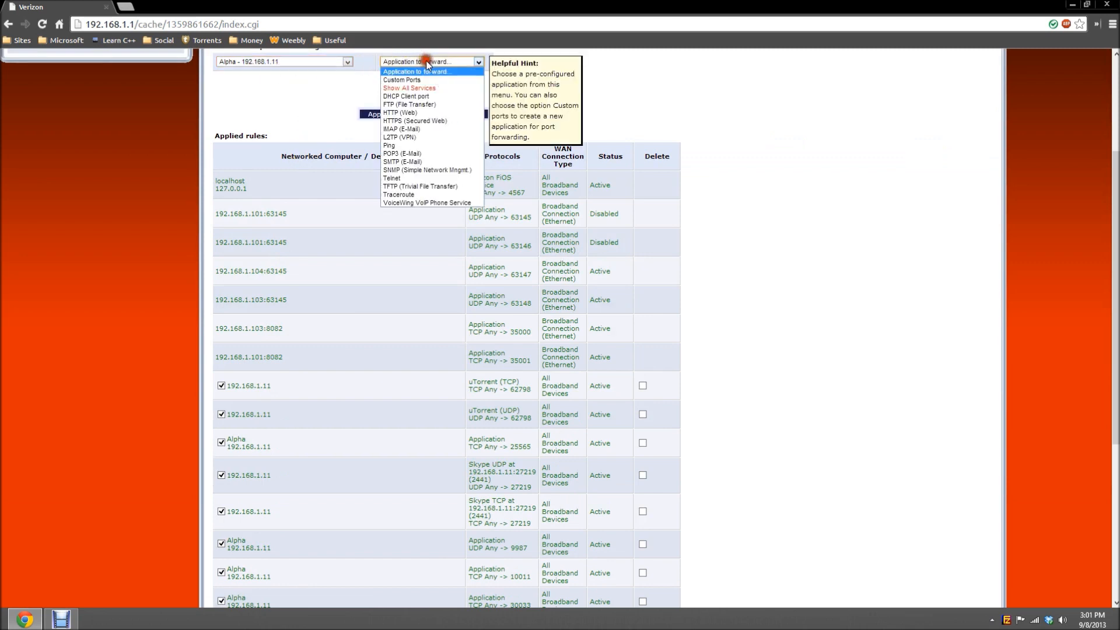
Set the rule to Custom Ports, protocol Both, with Destination Ports set to Specify
{"action": "left_click", "coordinate": [401, 79]}
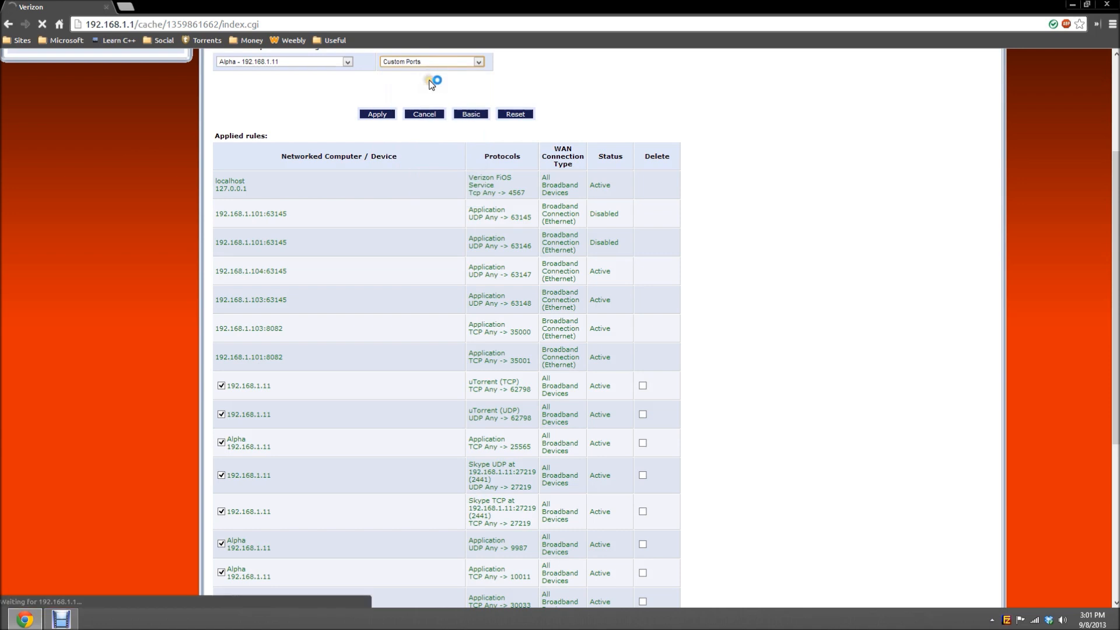
{"action": "left_click", "coordinate": [577, 62]}
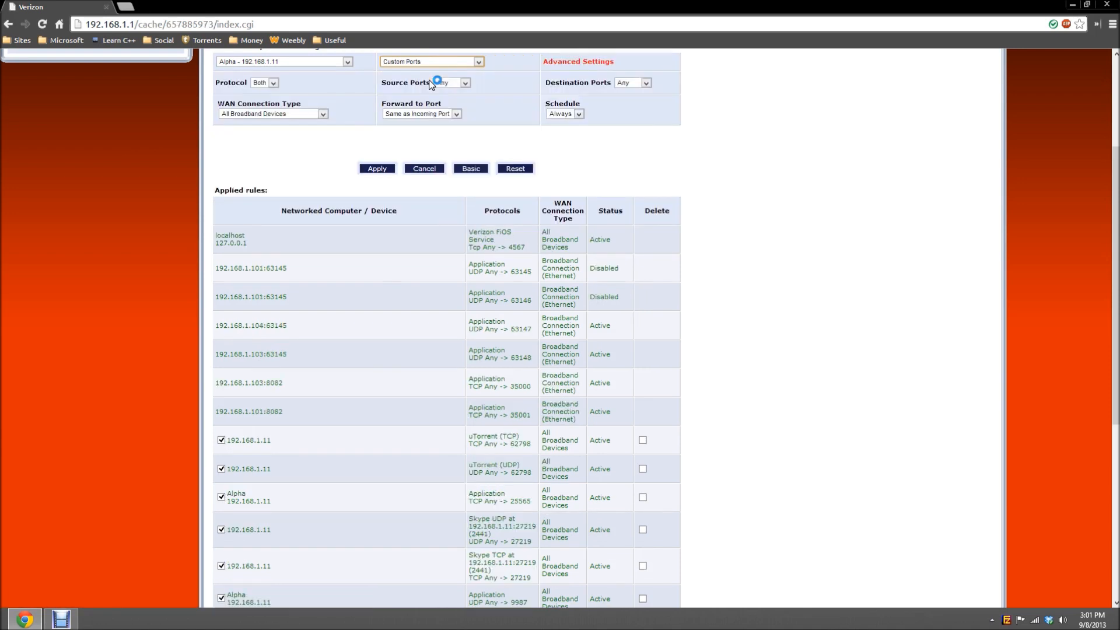
{"action": "left_click", "coordinate": [645, 82]}
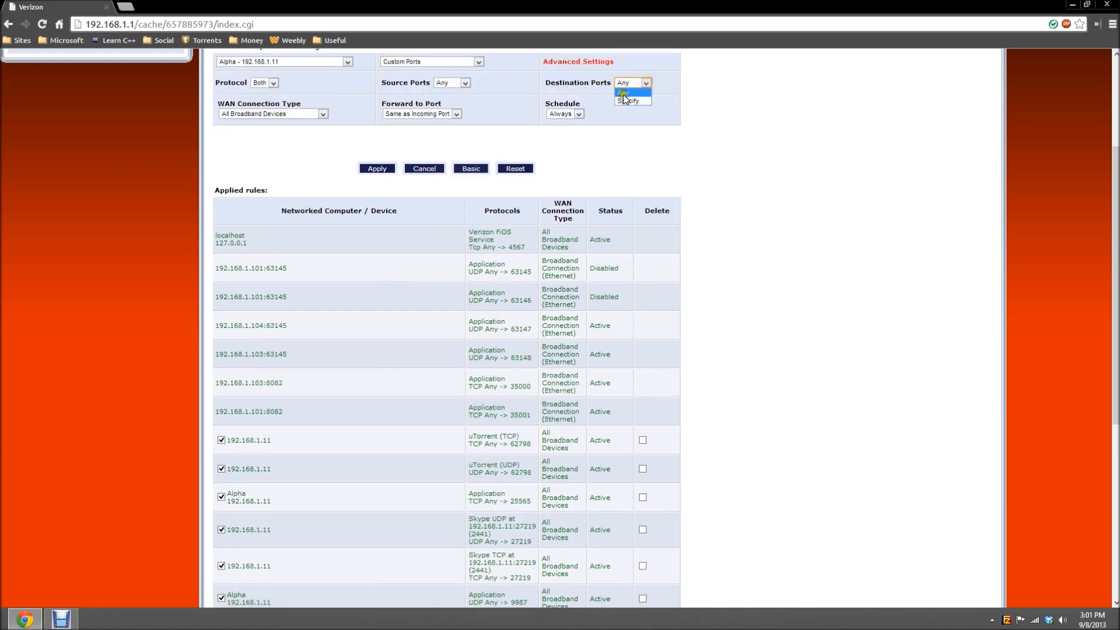
{"action": "left_click", "coordinate": [627, 100]}
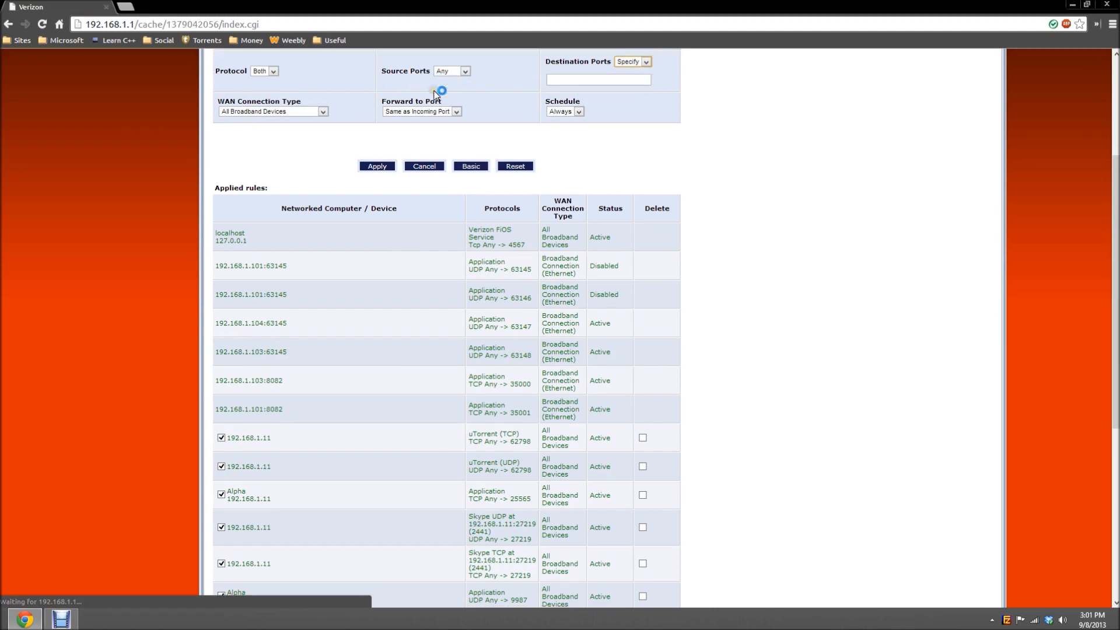
{"action": "scroll", "scroll_direction": "up", "scroll_amount": 3}
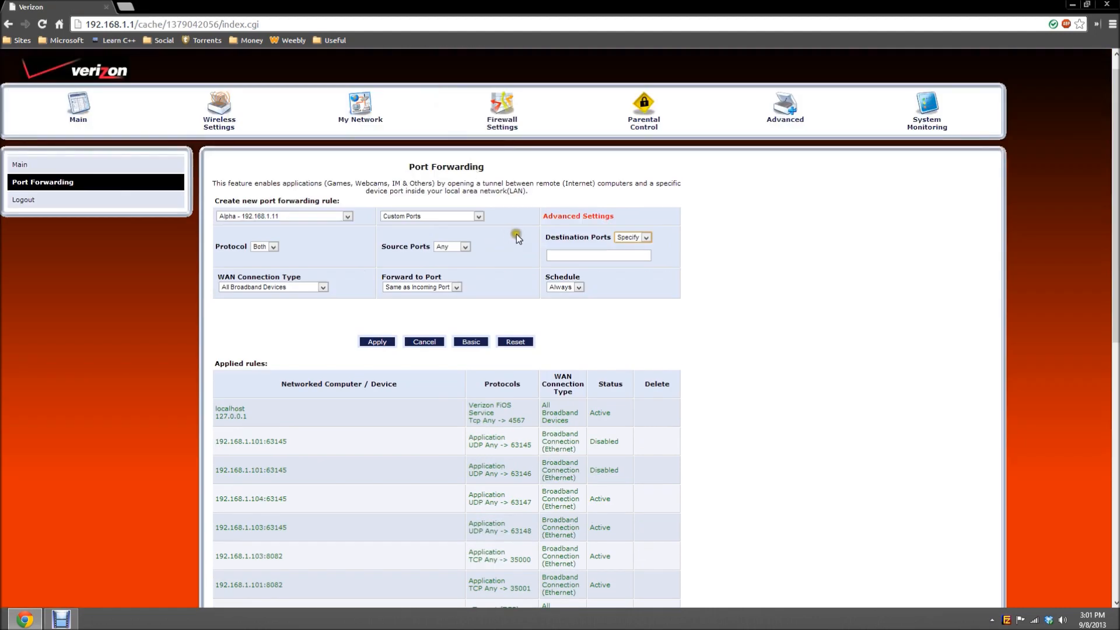
{"action": "mouse_move", "coordinate": [285, 238]}
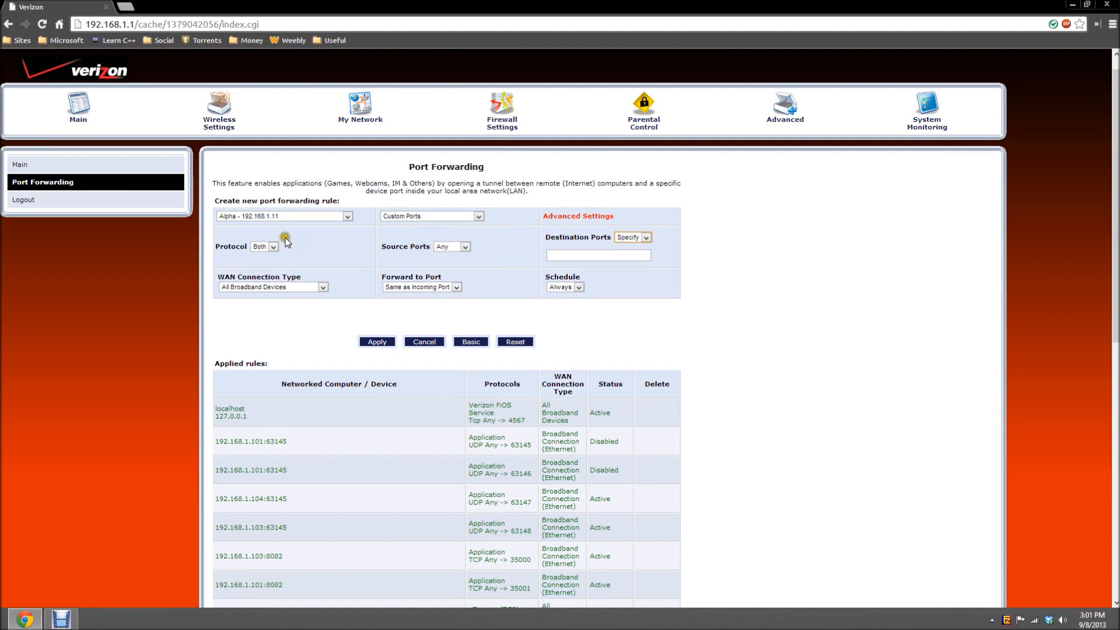
Enter destination port 25565, picking it from the suggested port numbers
{"action": "left_click", "coordinate": [273, 246]}
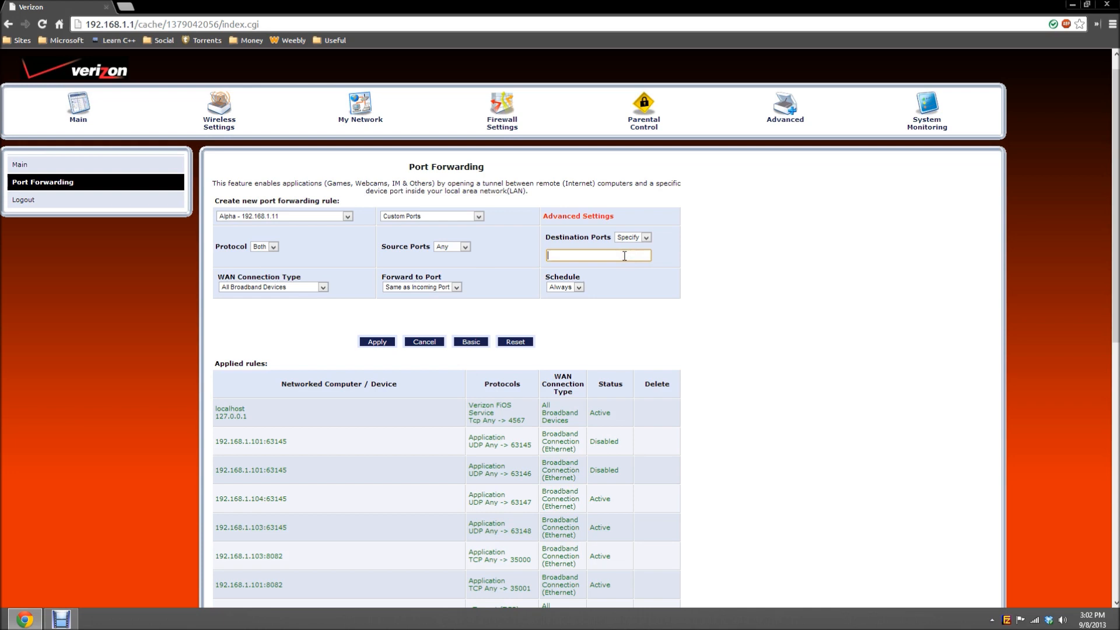
{"action": "type", "text": "2556"}
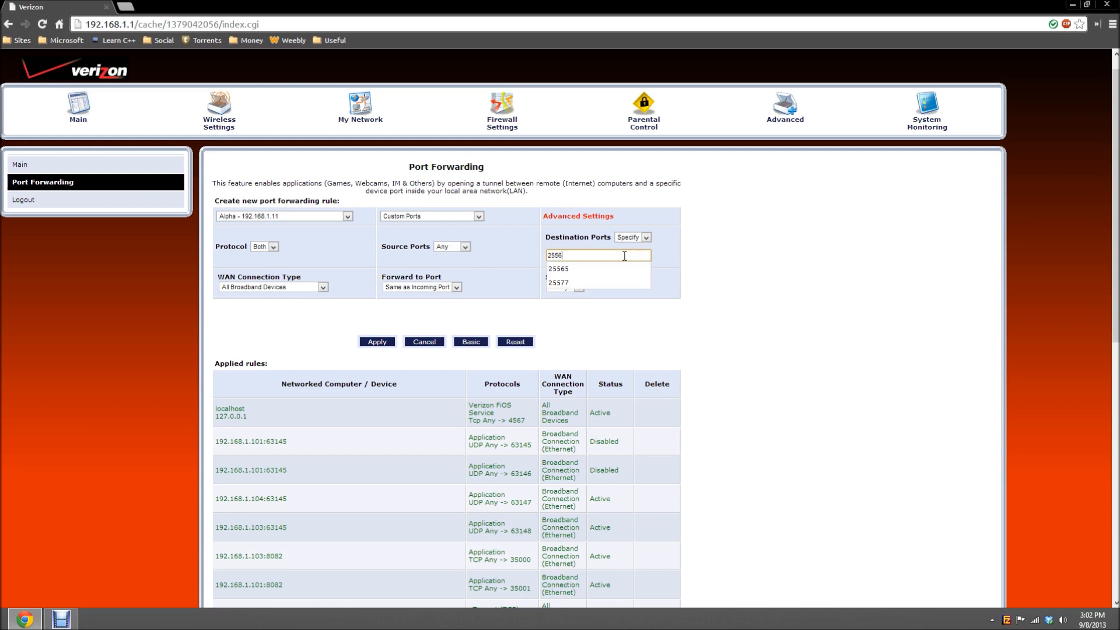
{"action": "left_click", "coordinate": [559, 269]}
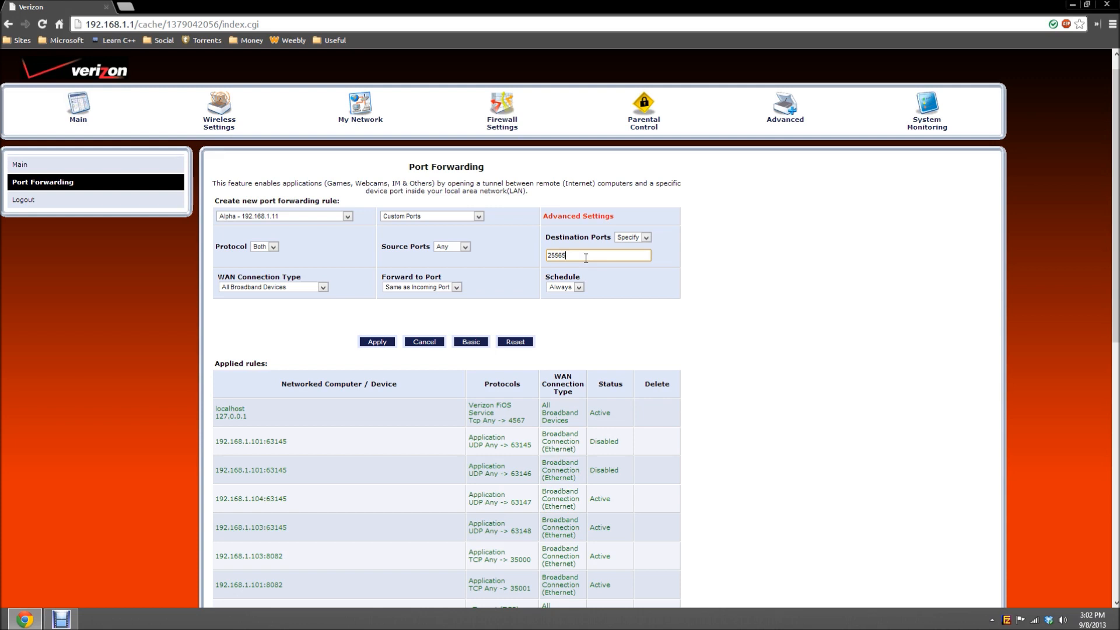
{"action": "mouse_move", "coordinate": [567, 270]}
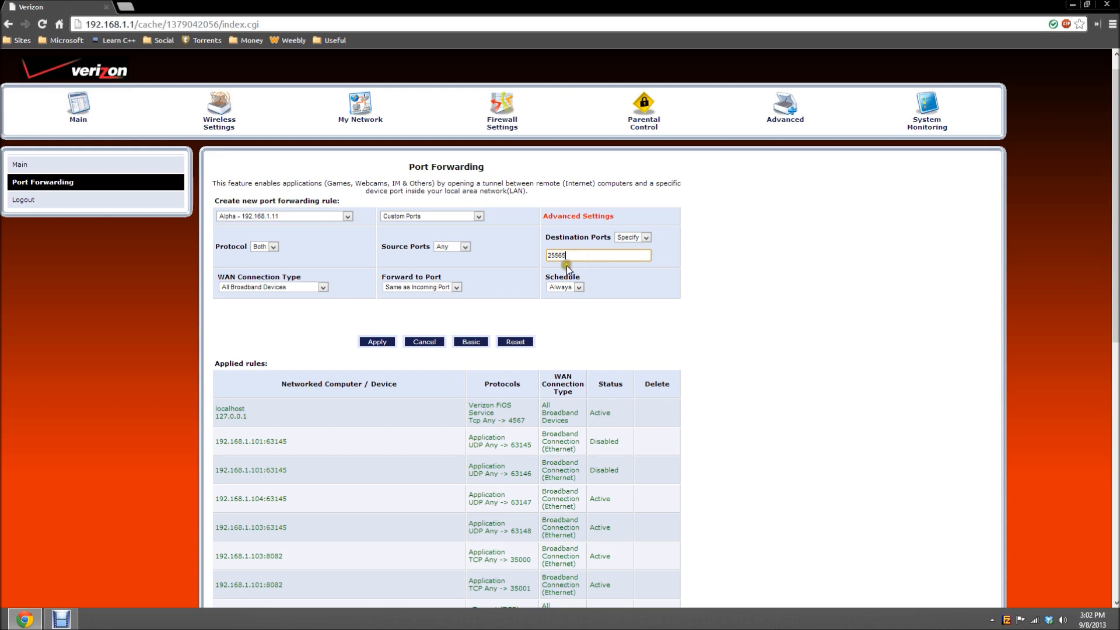